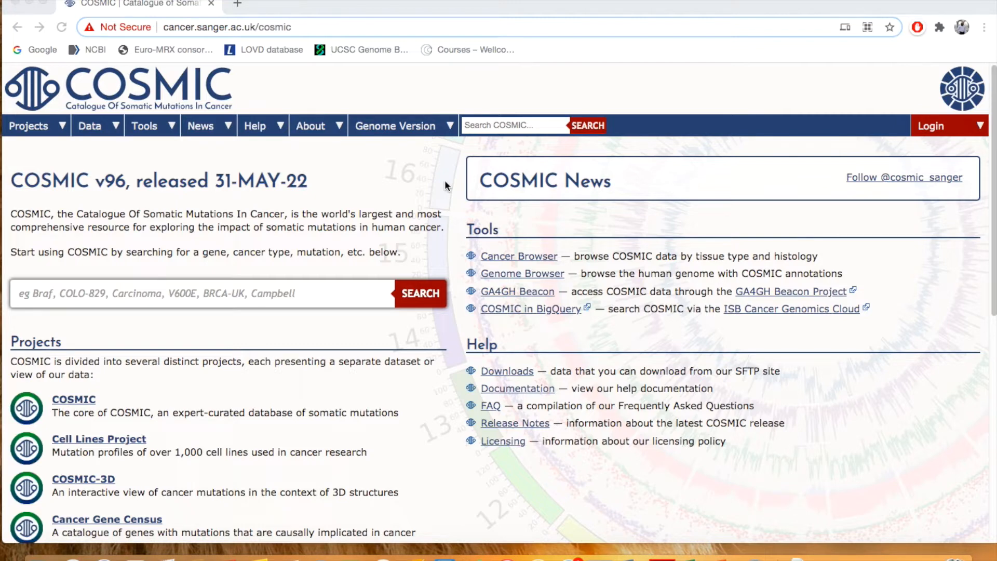
mouse_move(383, 223)
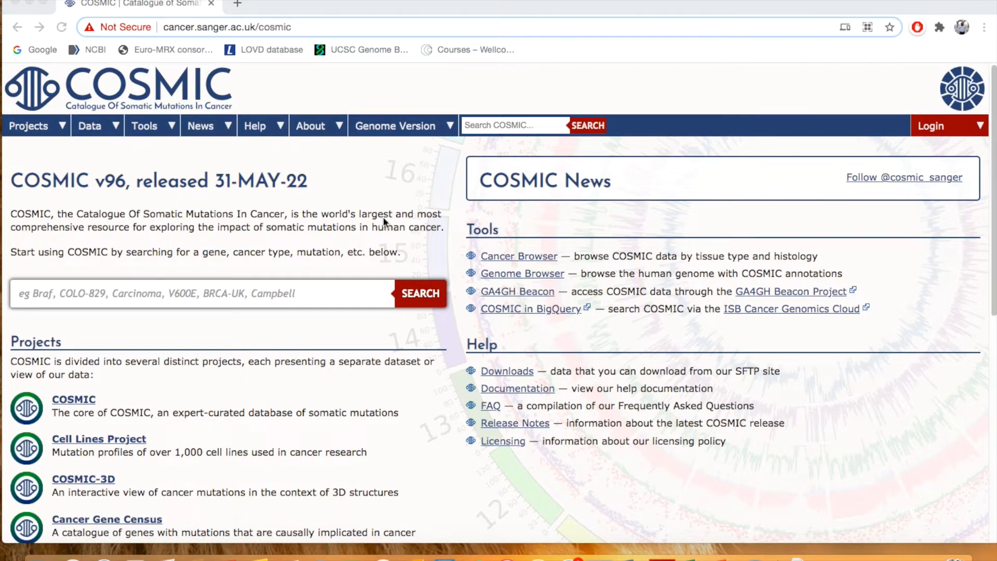
Scroll the home page down to the Projects list and Data curation links (gene curation, drug resistance, mutational signatures).
scroll("down", 3)
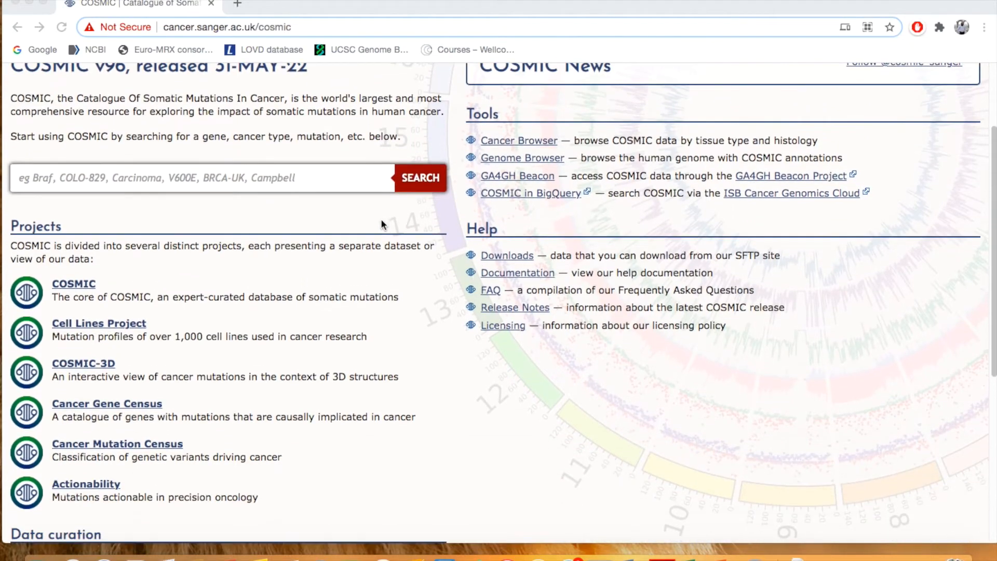
scroll("up", 3)
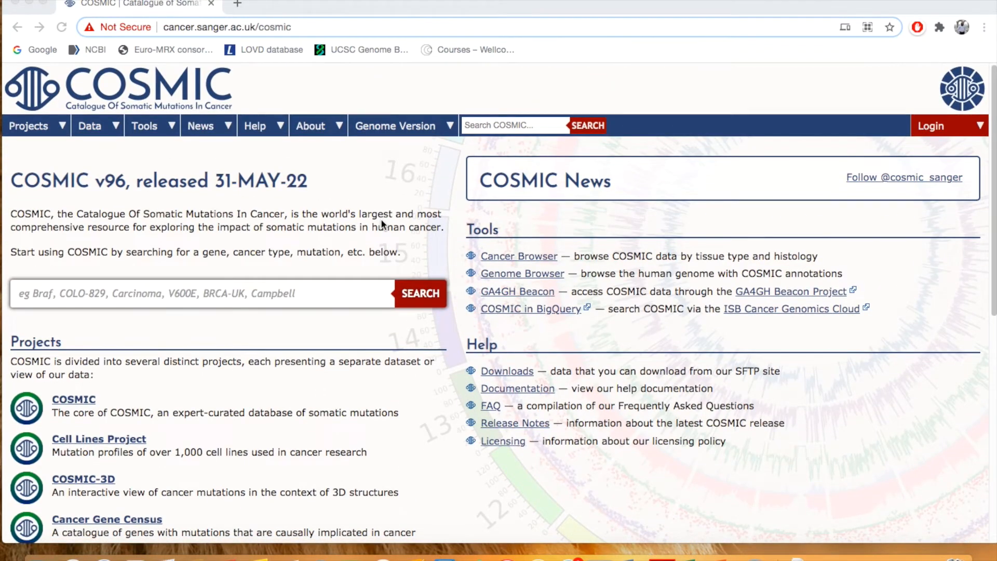
scroll("down", 3)
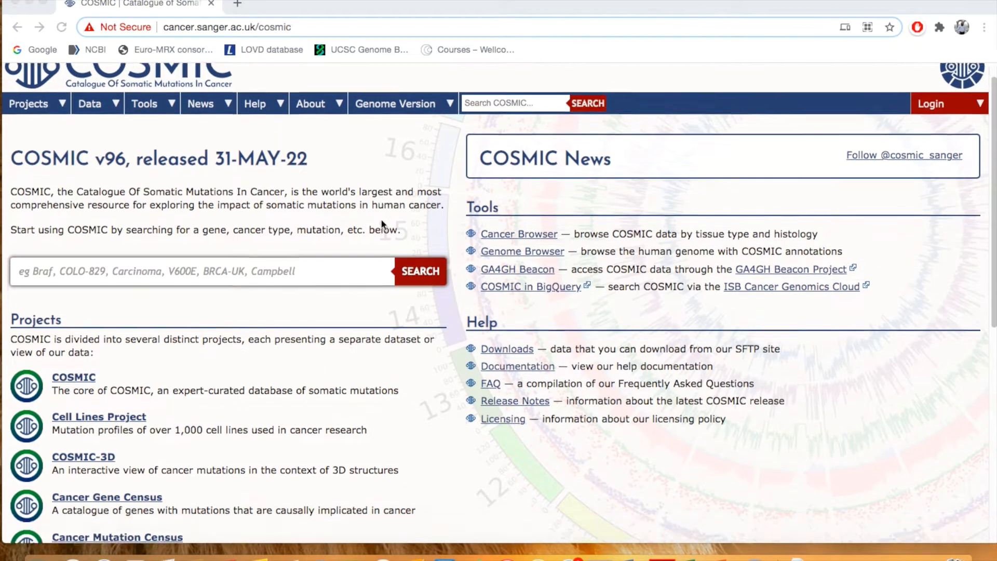
scroll("down", 3)
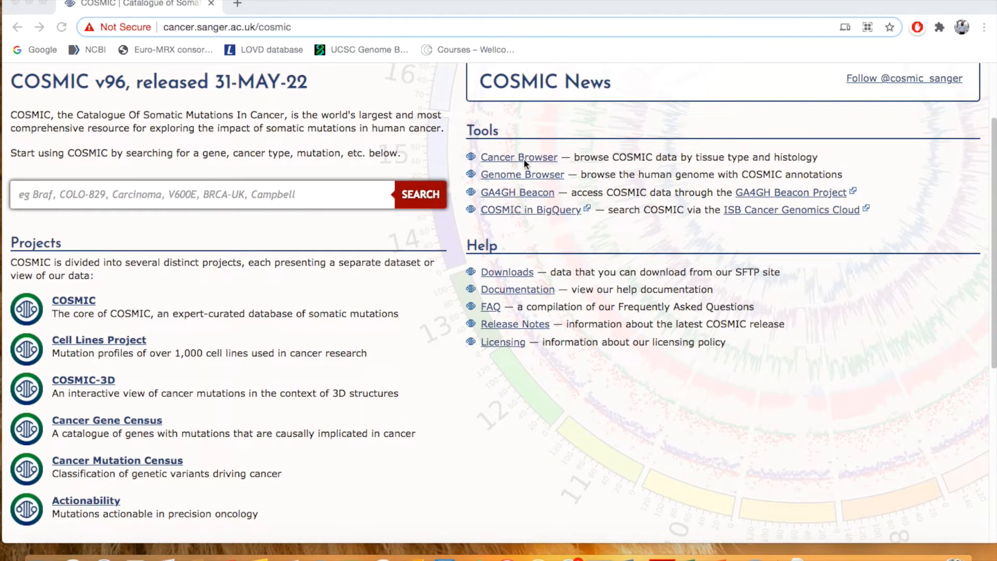
mouse_move(519, 179)
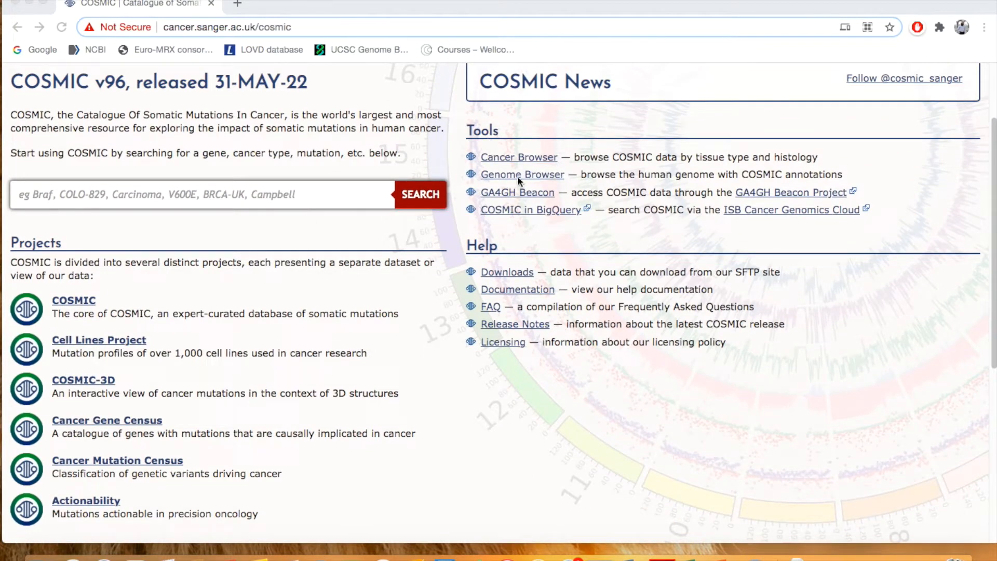
mouse_move(590, 208)
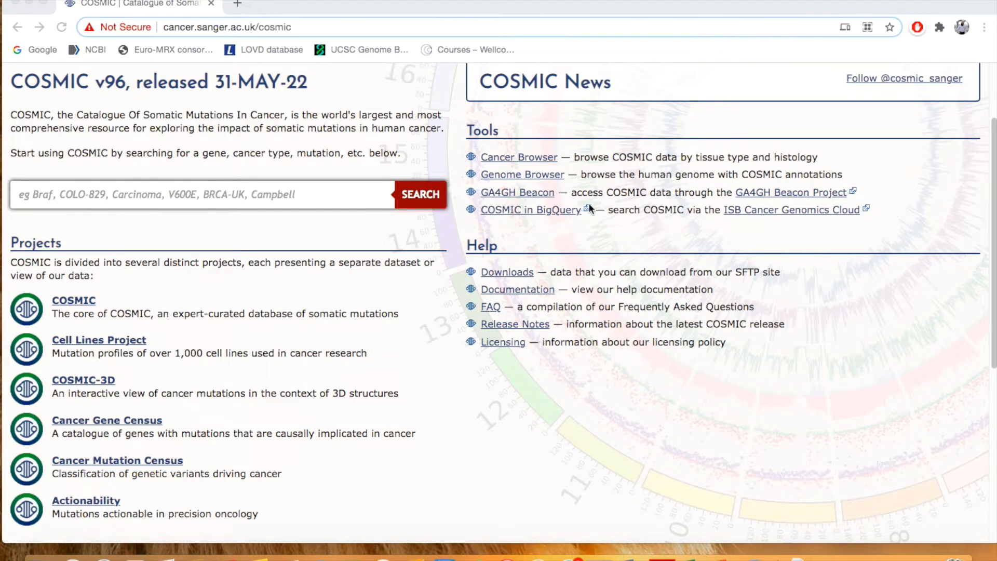
mouse_move(562, 198)
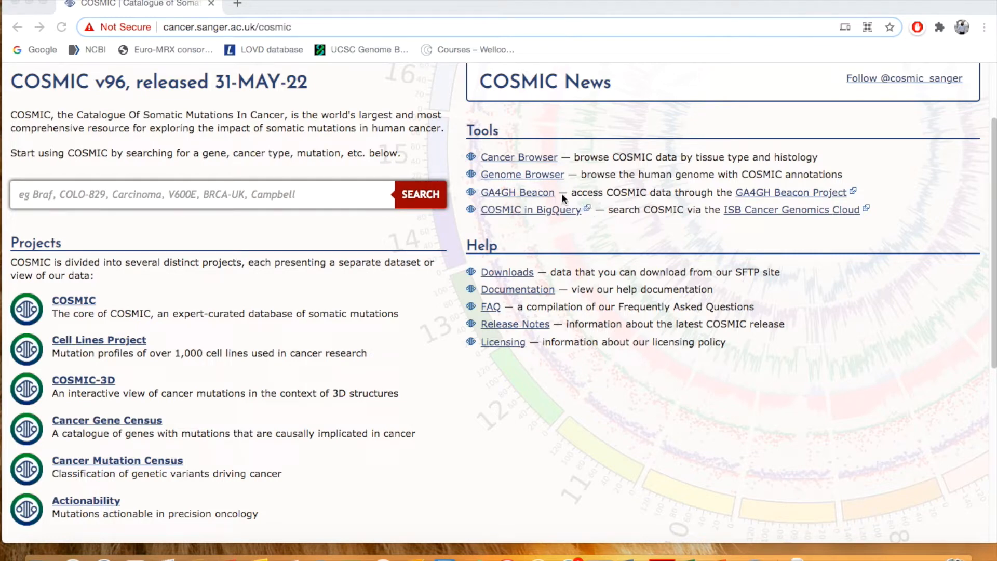
mouse_move(462, 261)
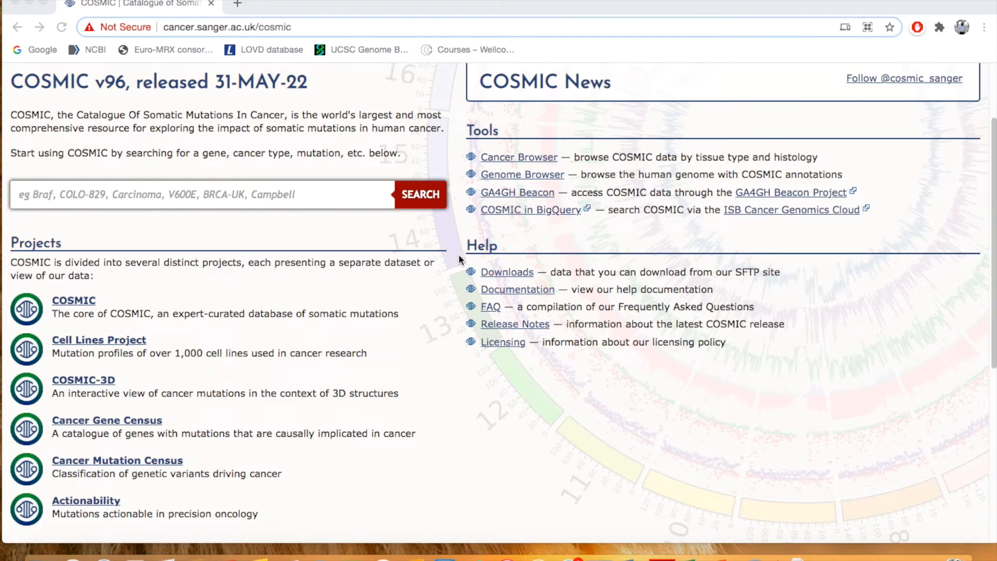
scroll("down", 3)
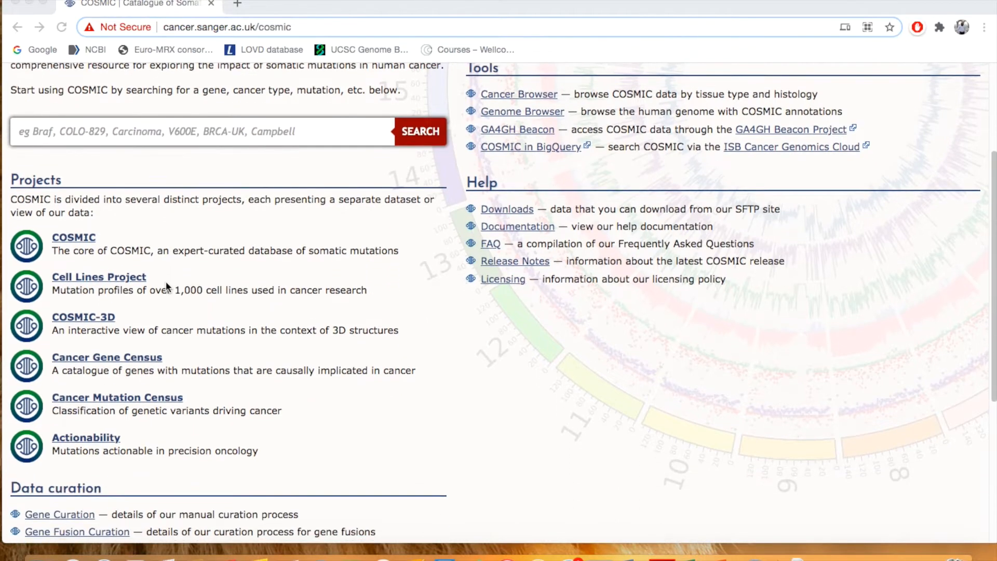
scroll("down", 3)
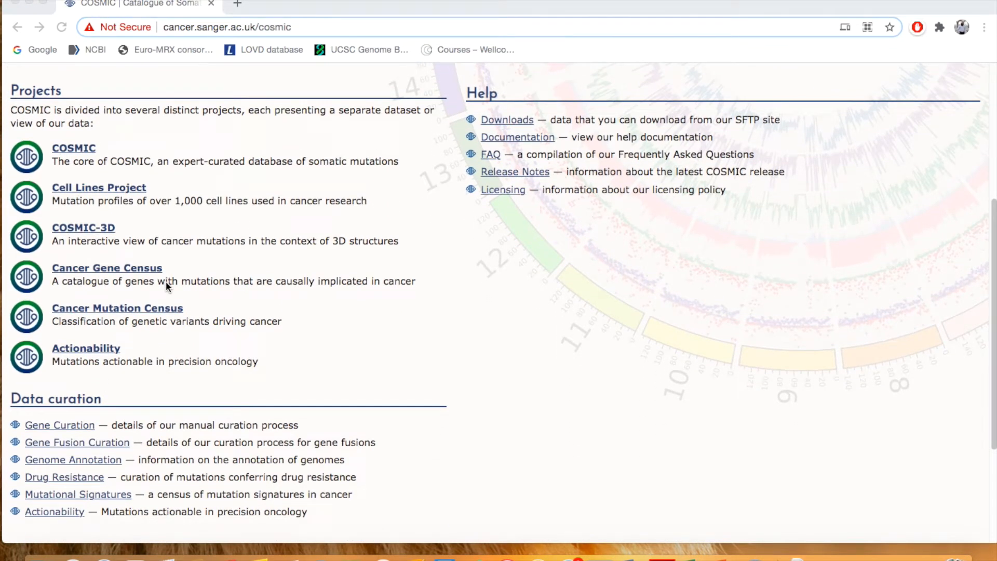
mouse_move(240, 157)
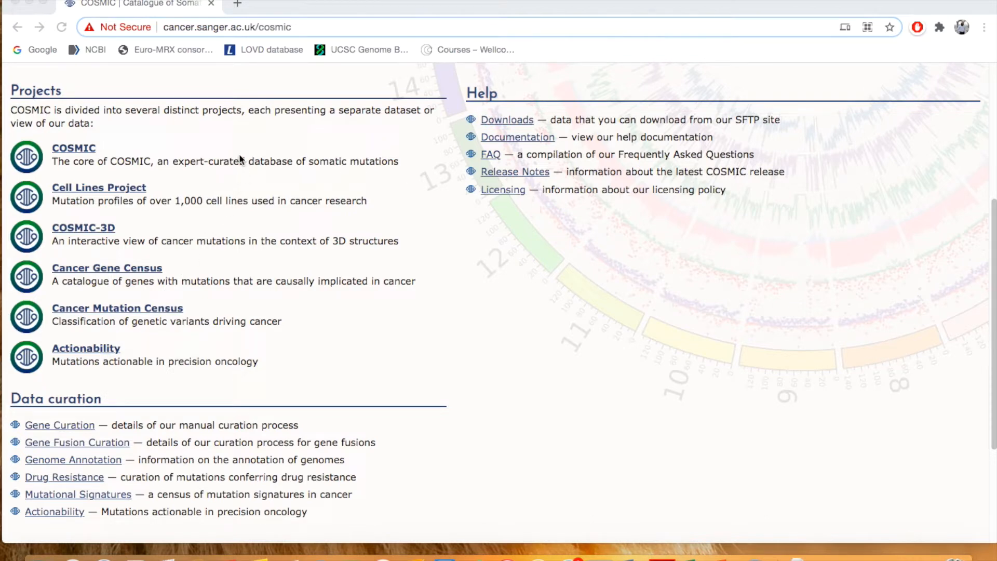
mouse_move(182, 143)
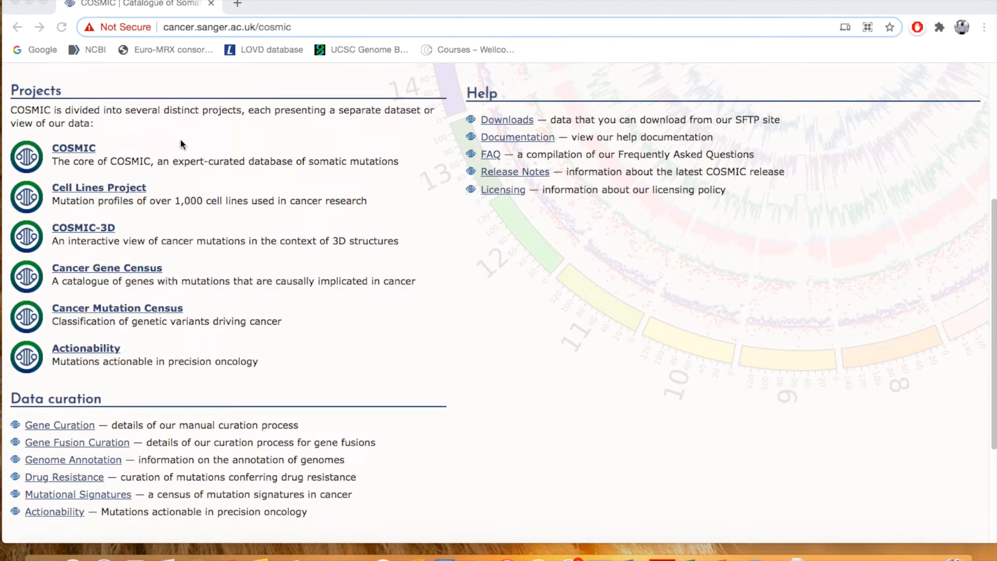
mouse_move(108, 159)
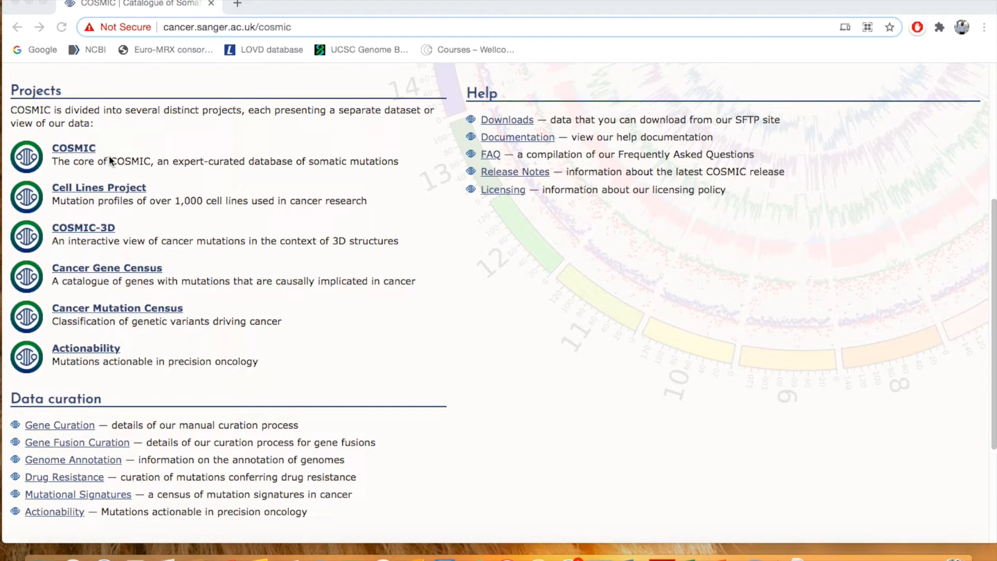
mouse_move(204, 173)
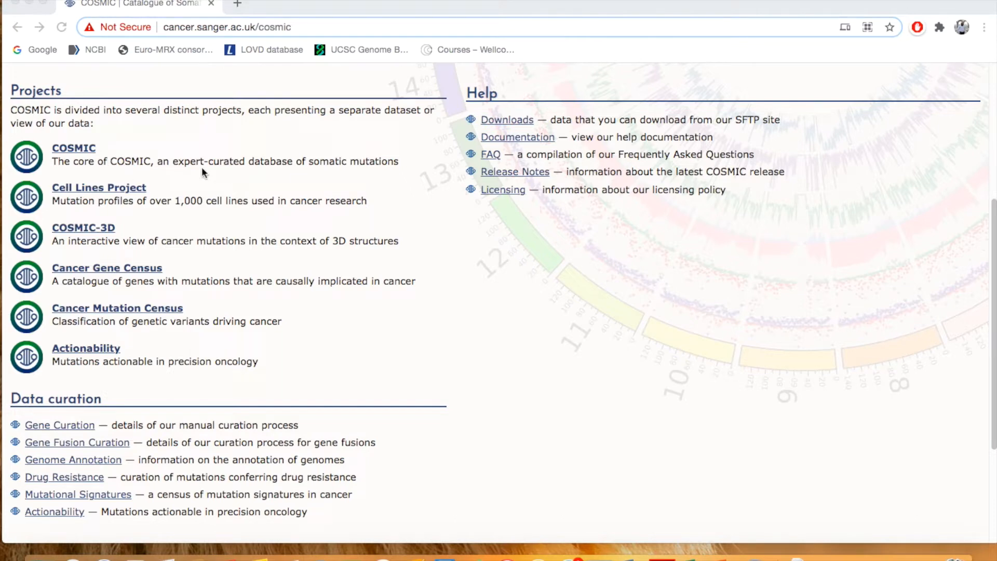
mouse_move(93, 166)
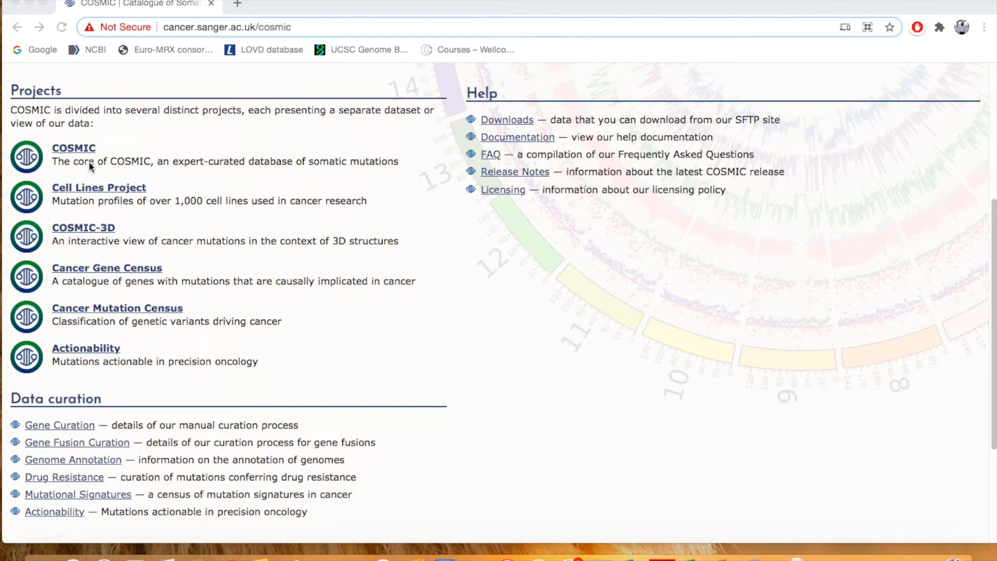
mouse_move(146, 171)
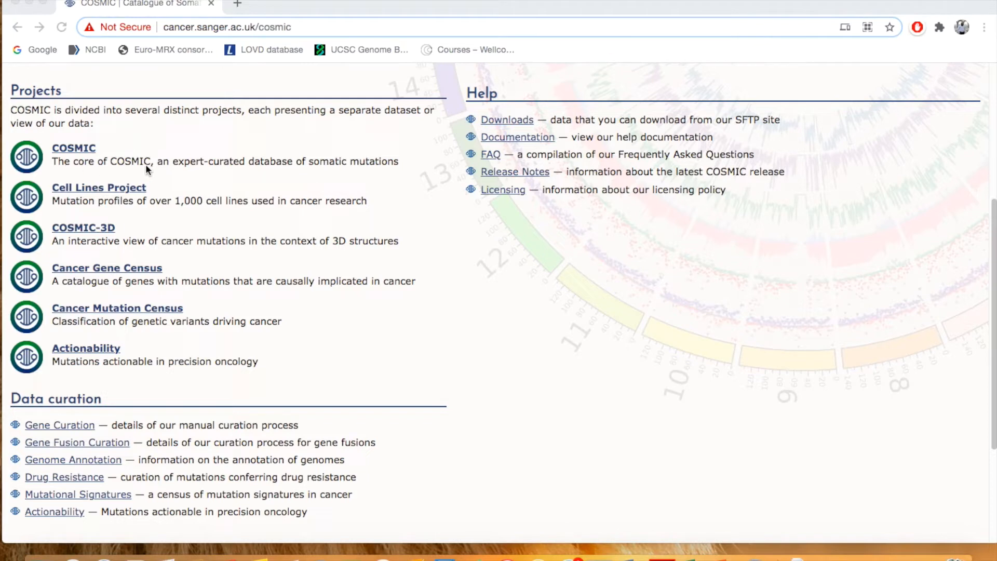
mouse_move(266, 168)
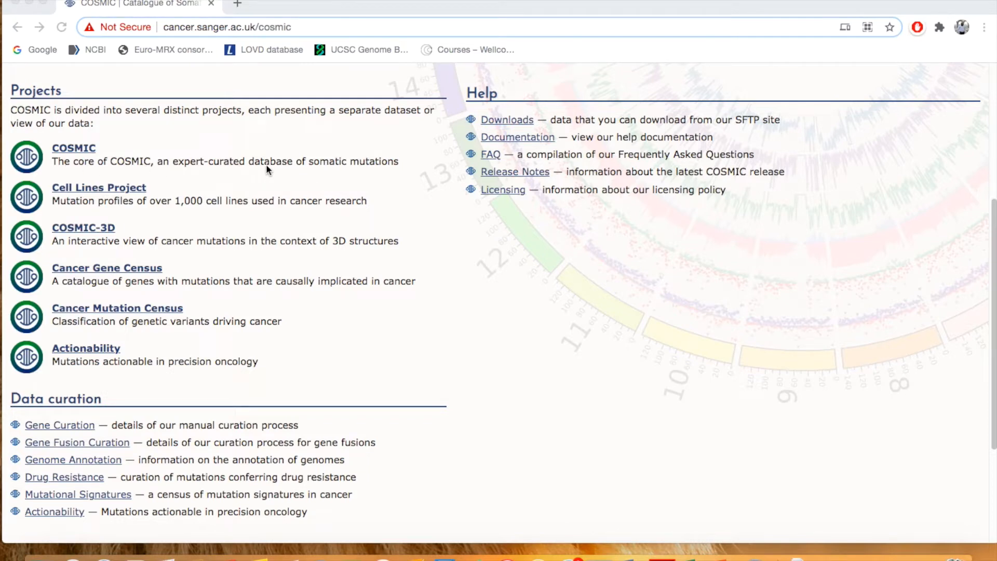
mouse_move(73, 168)
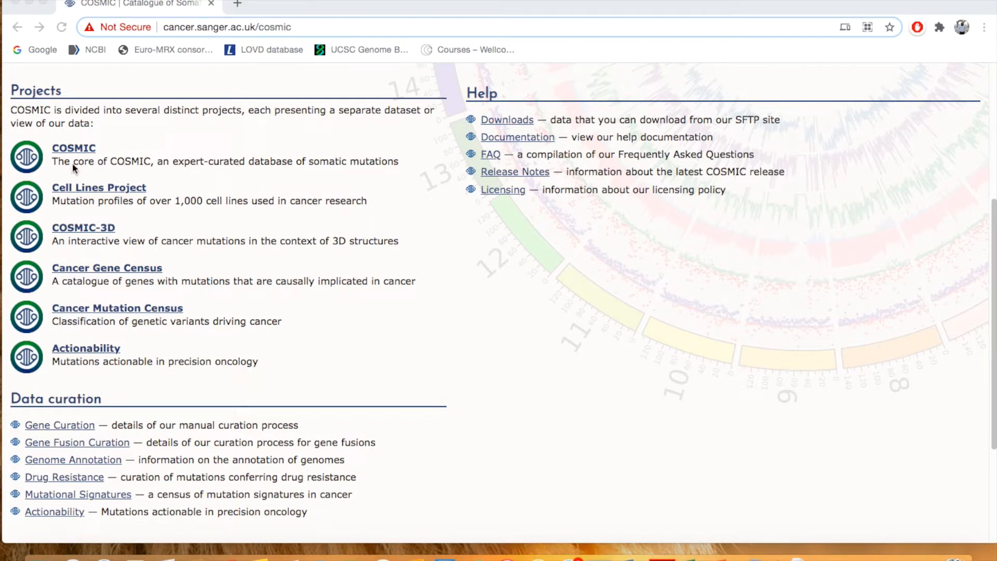
mouse_move(116, 196)
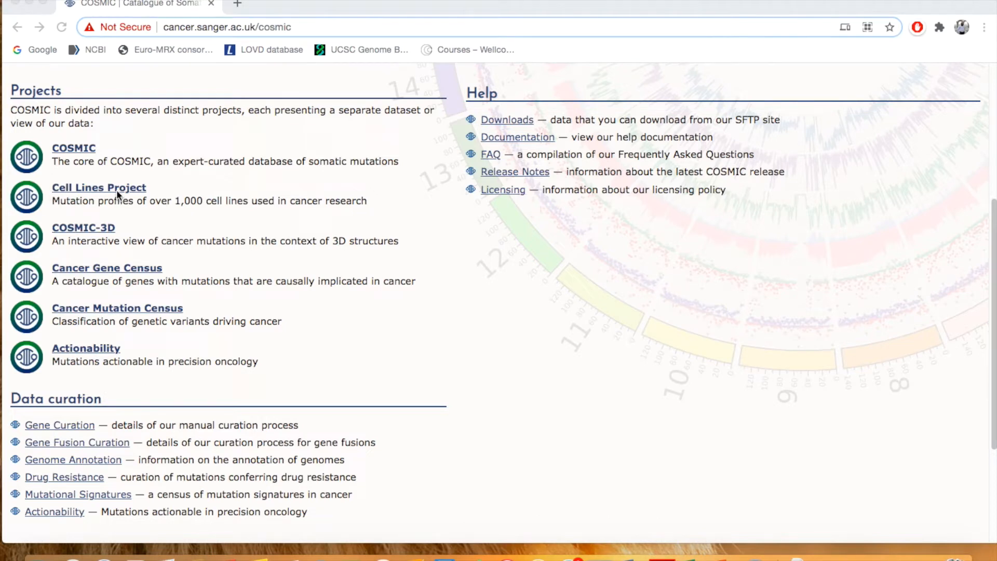
mouse_move(111, 237)
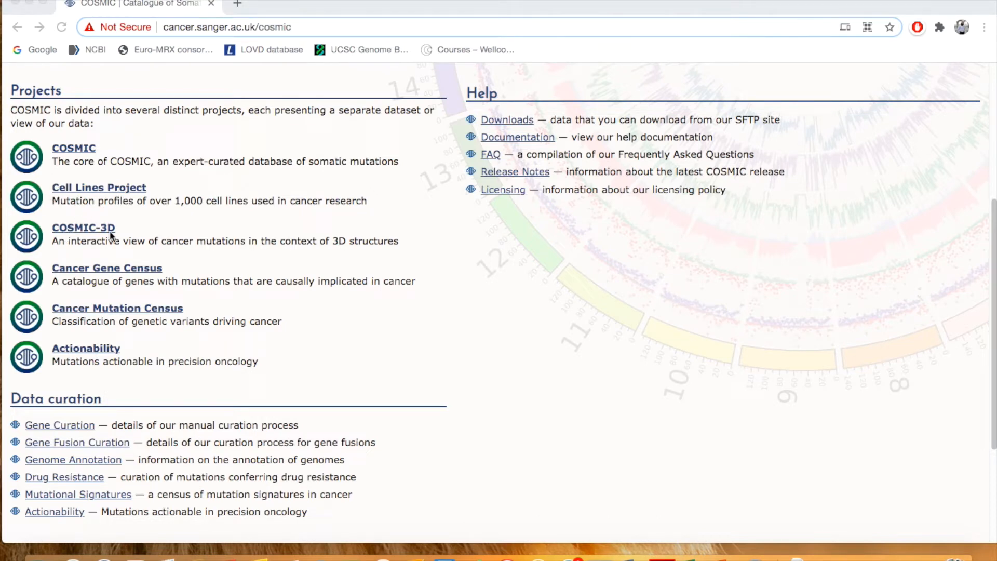
mouse_move(76, 316)
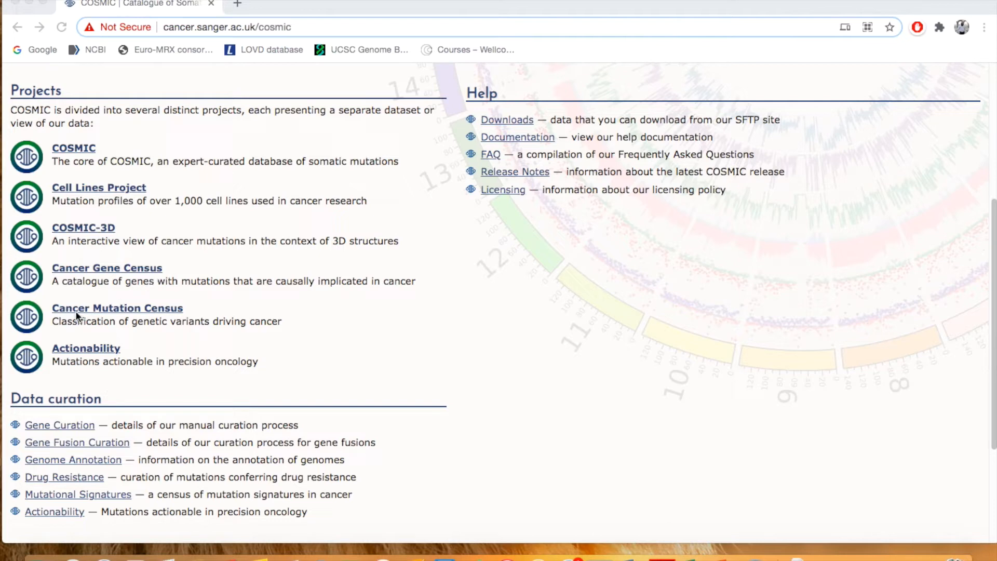
mouse_move(174, 324)
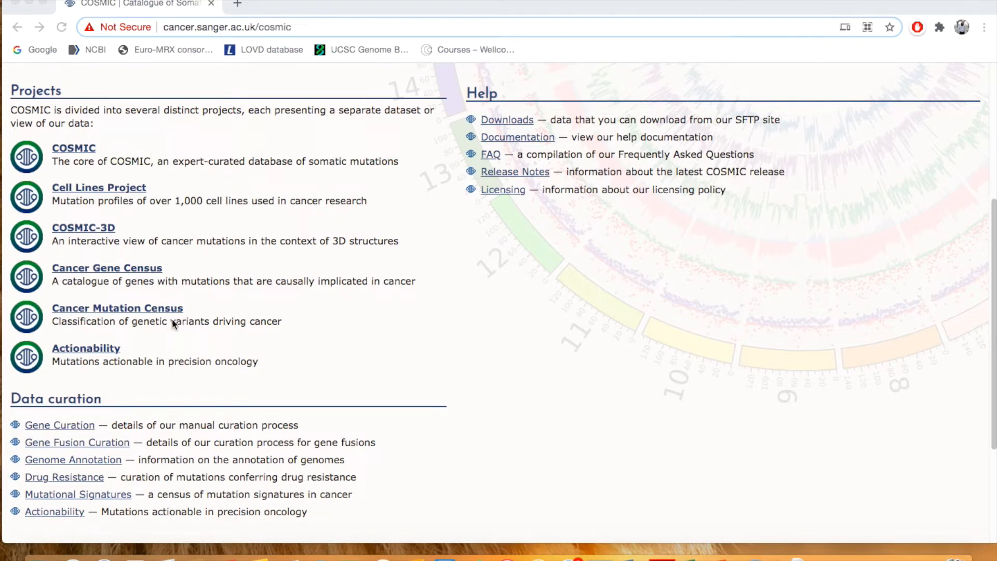
mouse_move(159, 364)
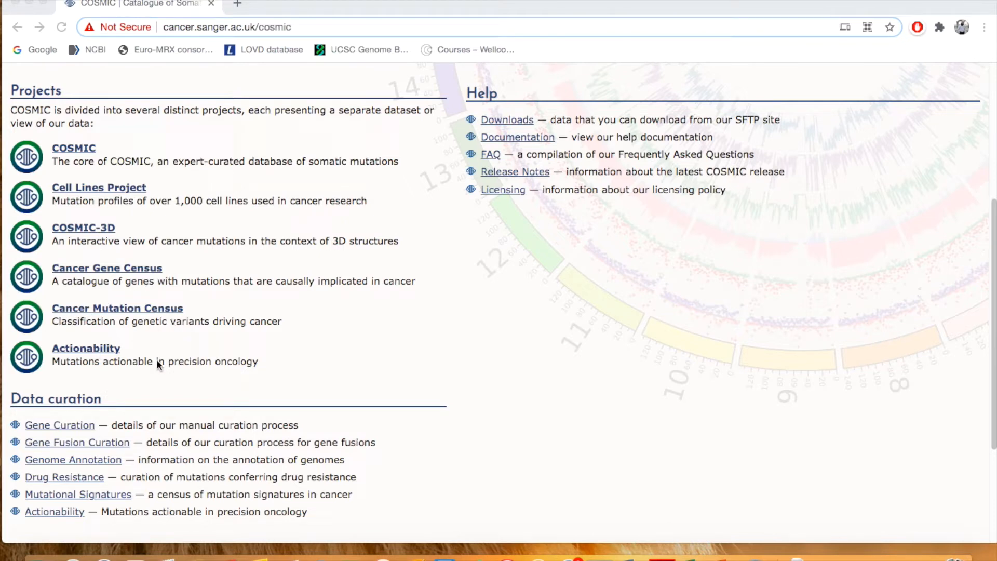
mouse_move(77, 375)
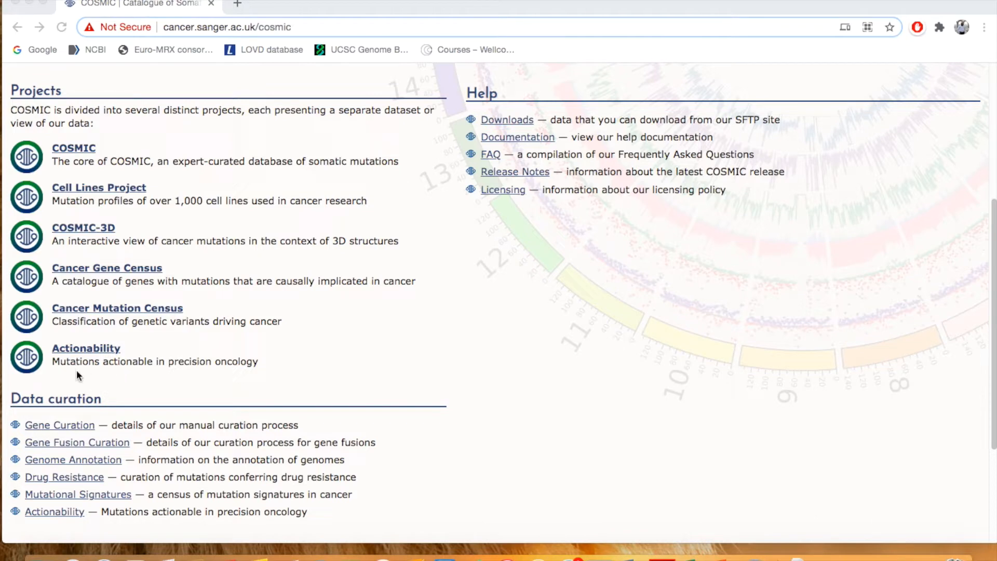
mouse_move(178, 381)
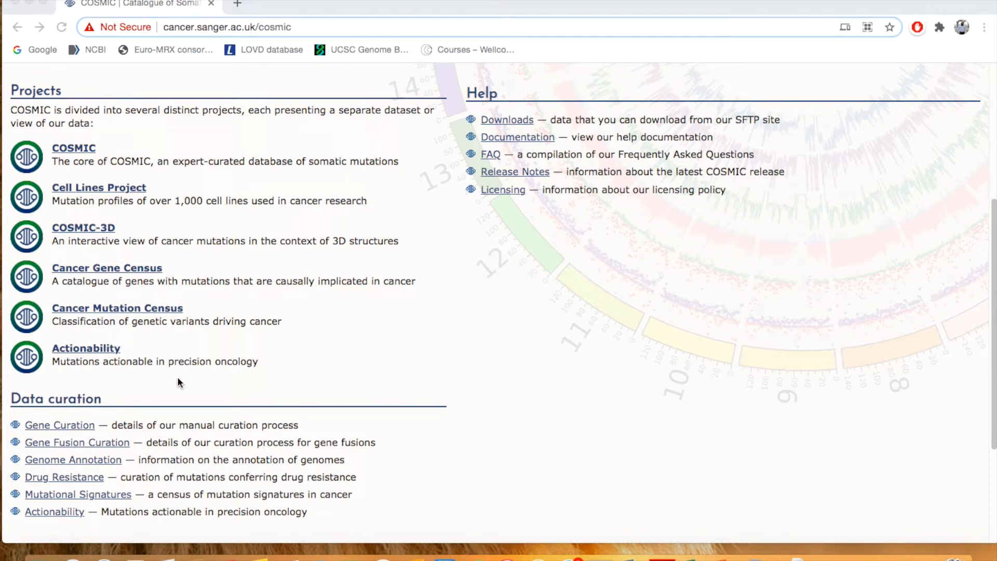
mouse_move(474, 353)
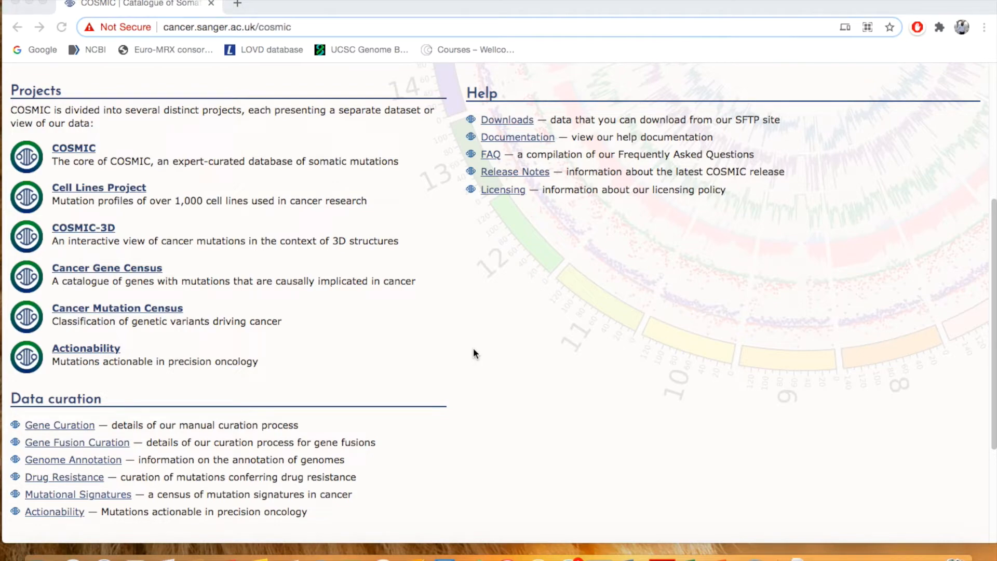
scroll("up", 3)
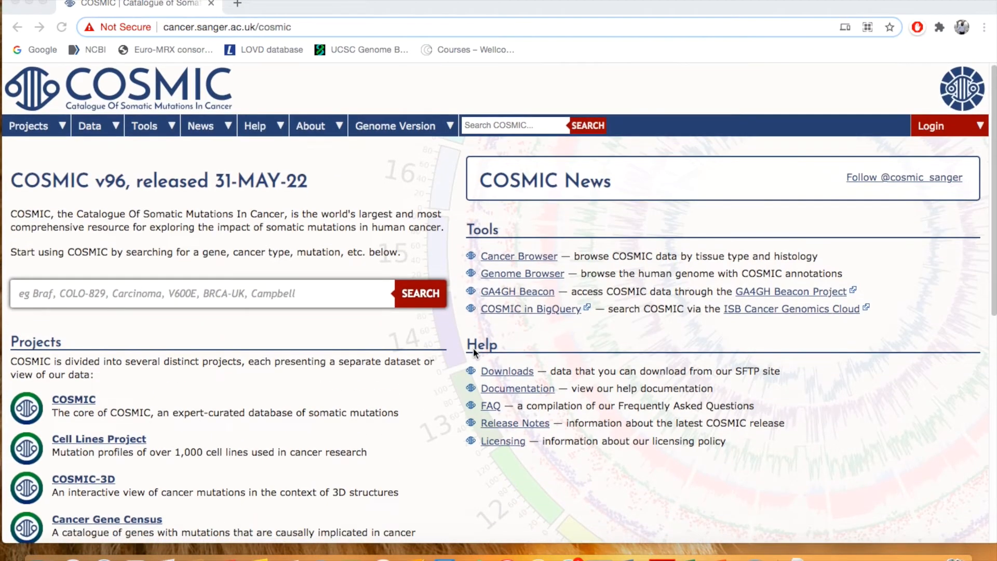
mouse_move(340, 222)
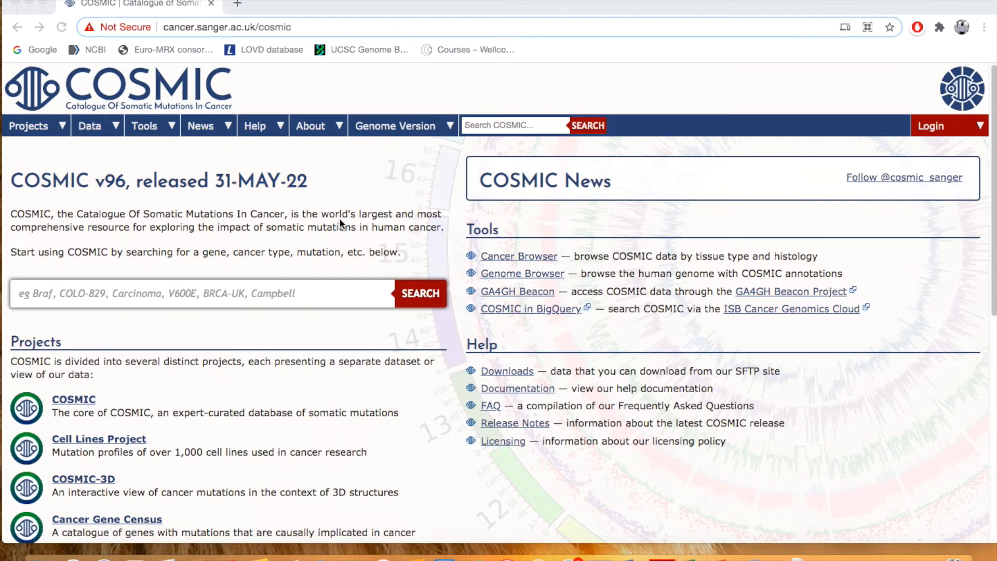
mouse_move(434, 421)
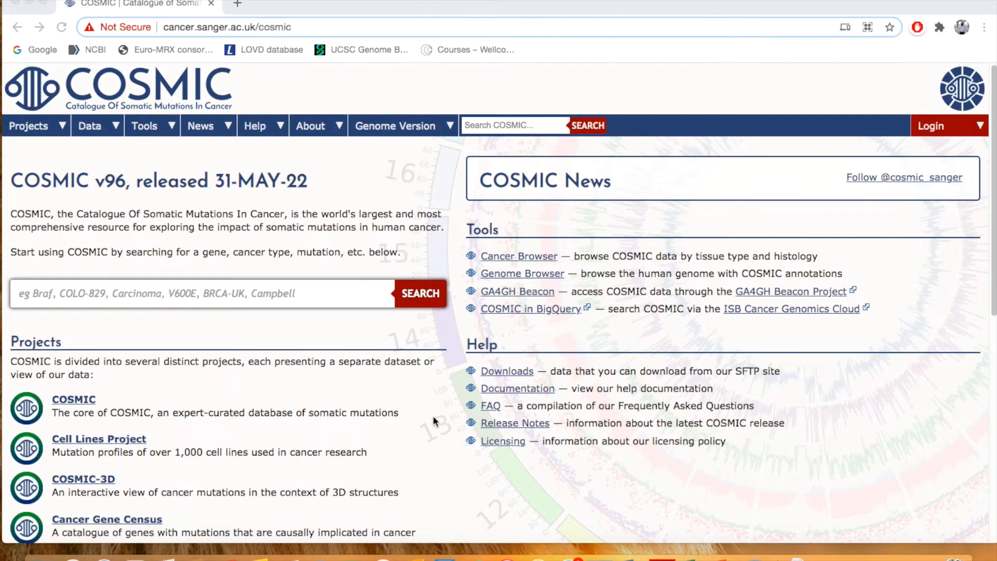
scroll("down", 3)
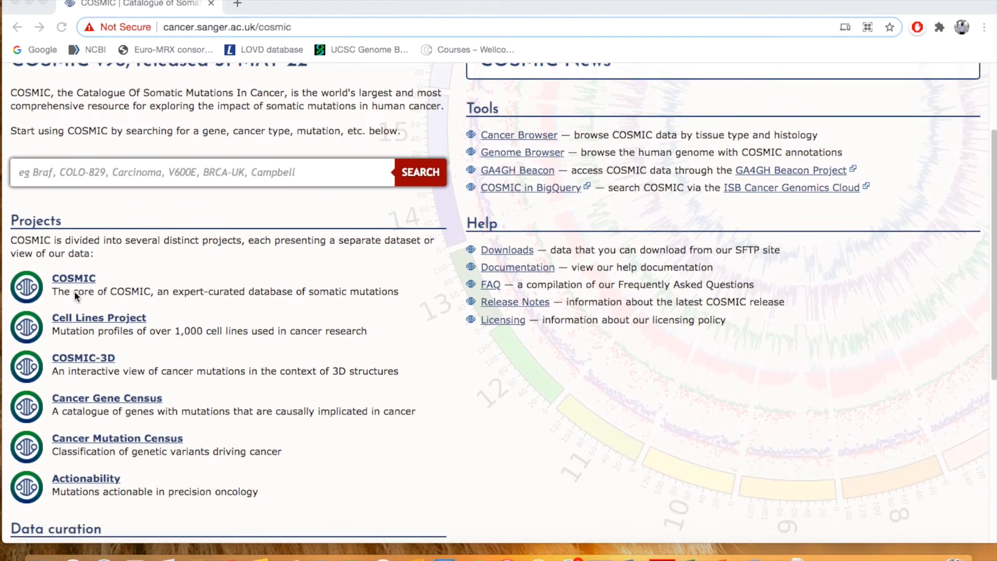
mouse_move(136, 381)
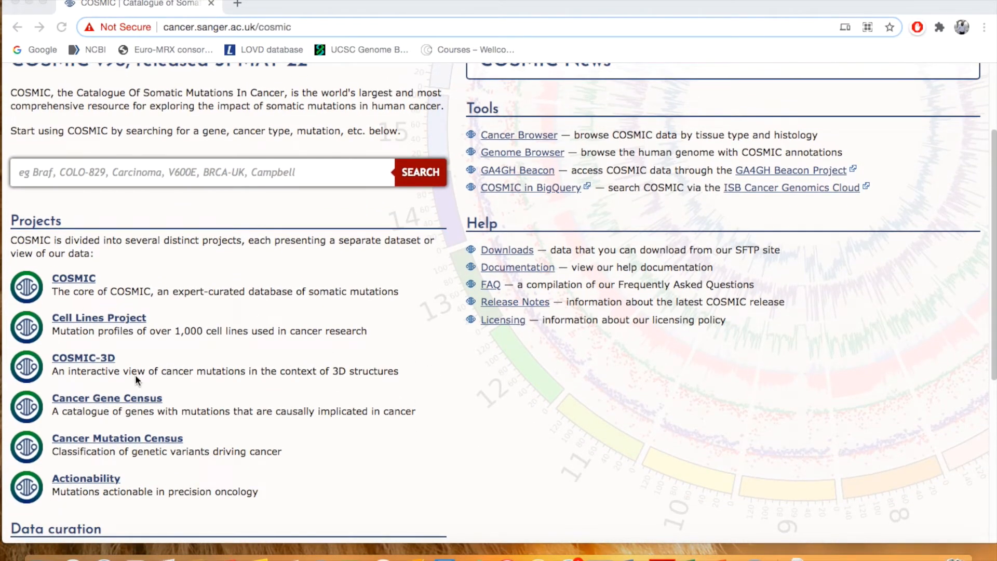
scroll("up", 3)
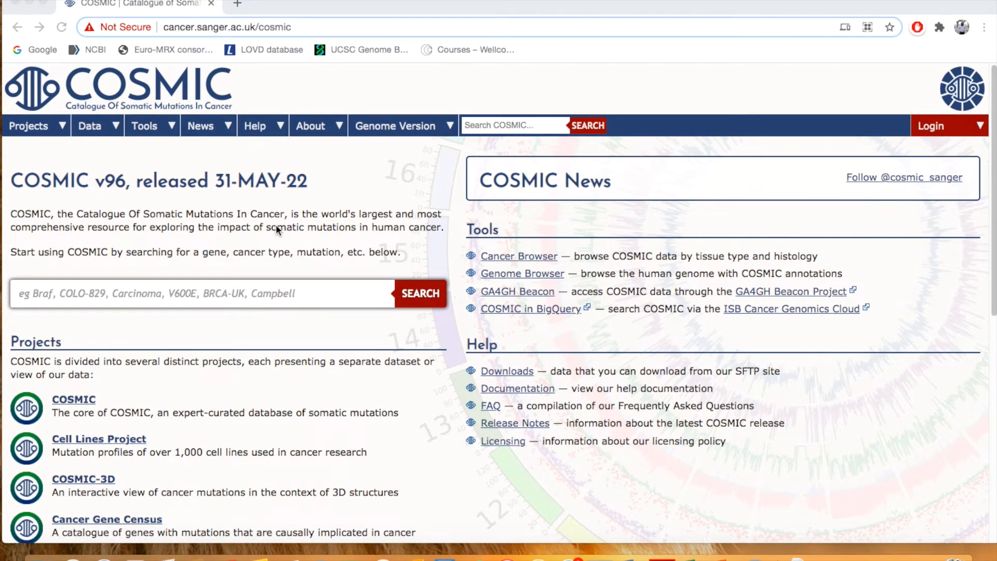
mouse_move(196, 338)
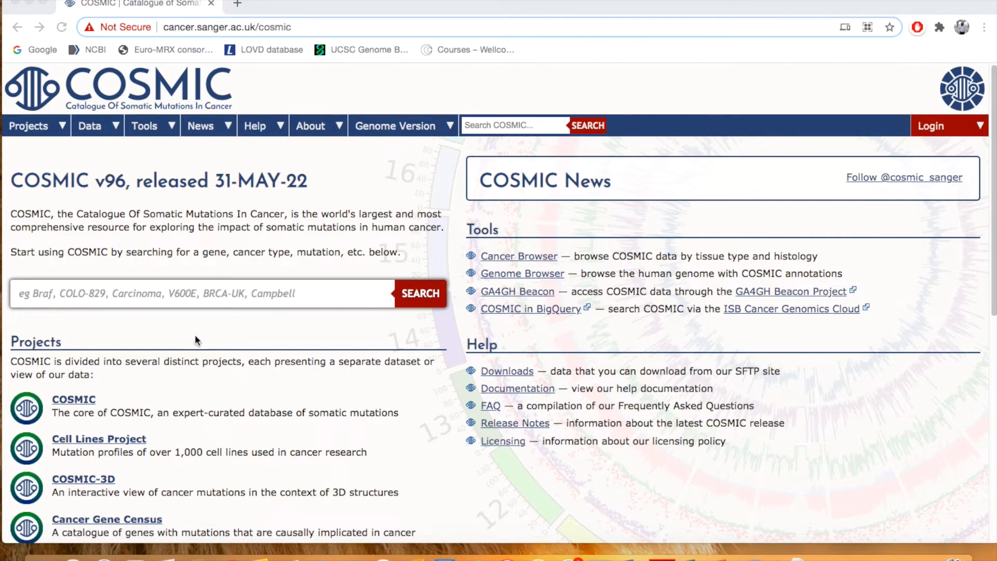
mouse_move(245, 392)
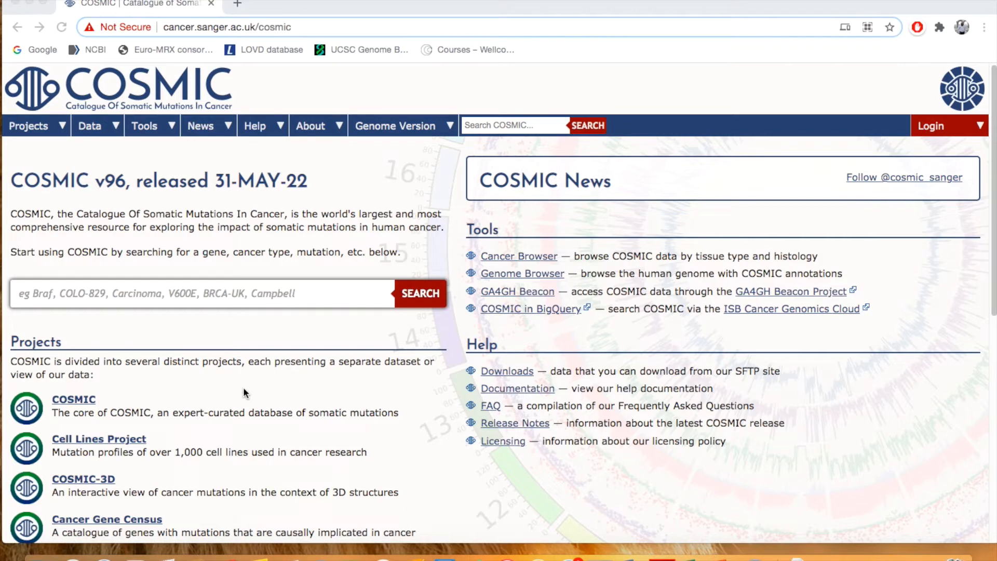
mouse_move(185, 305)
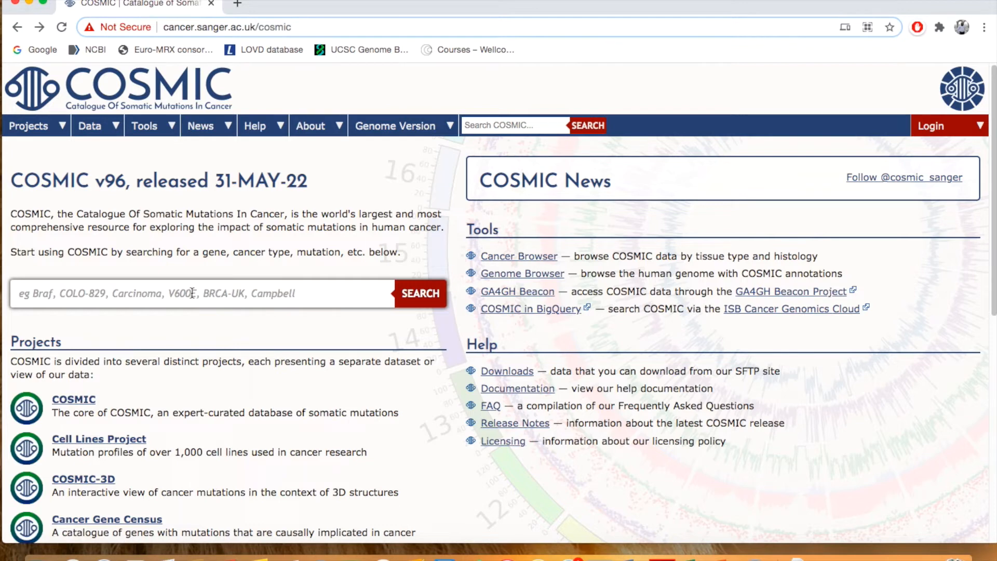
mouse_move(267, 426)
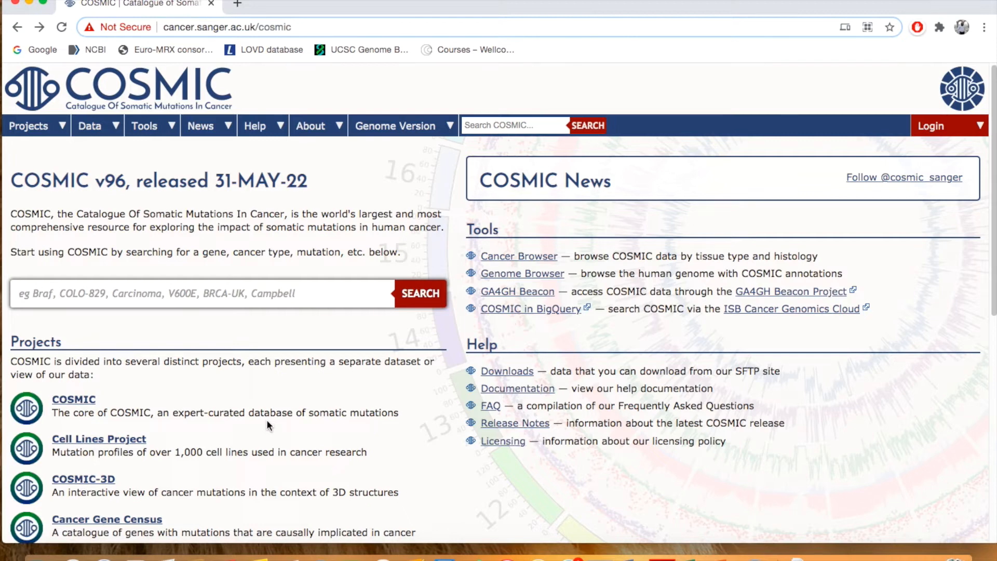
Search for BRCA2, returning an exact gene match with 2 gene hits and 5280 mutations.
type("BR")
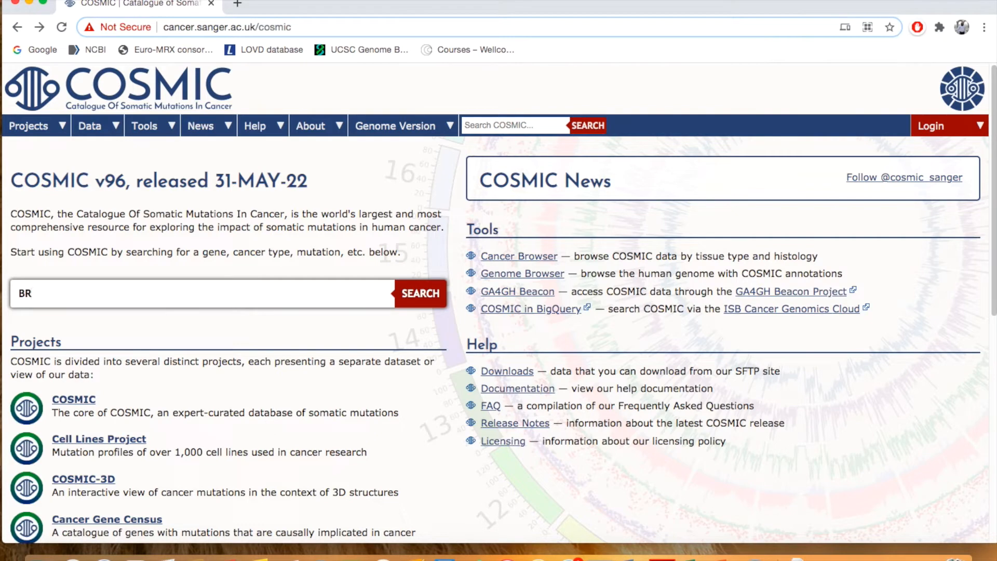
type("CA2")
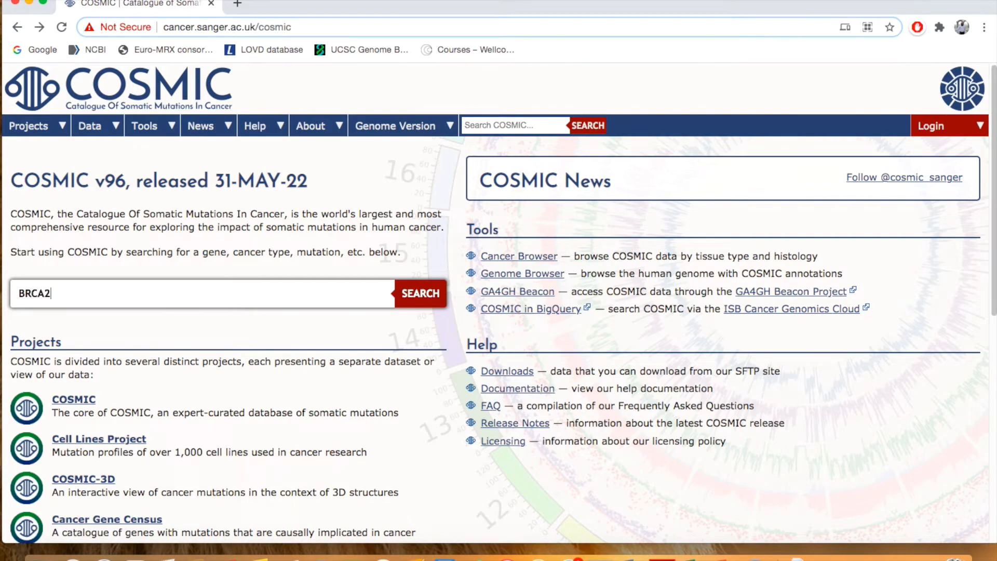
left_click(421, 293)
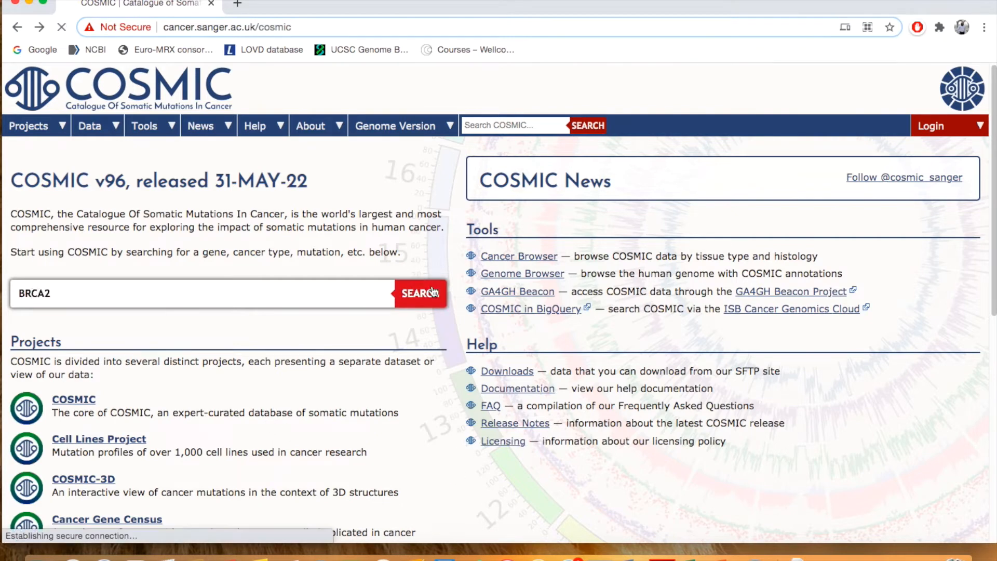
left_click(421, 293)
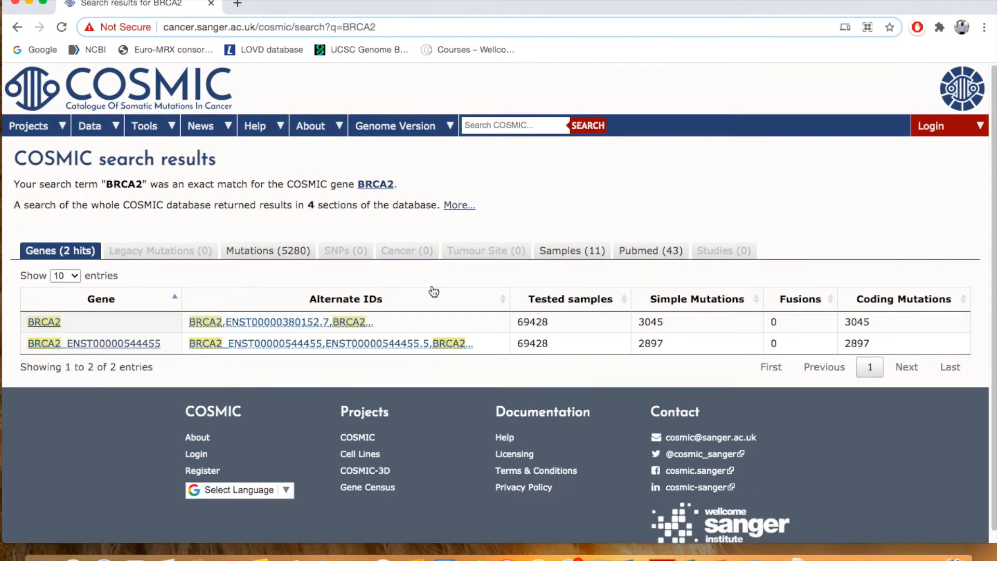
mouse_move(171, 380)
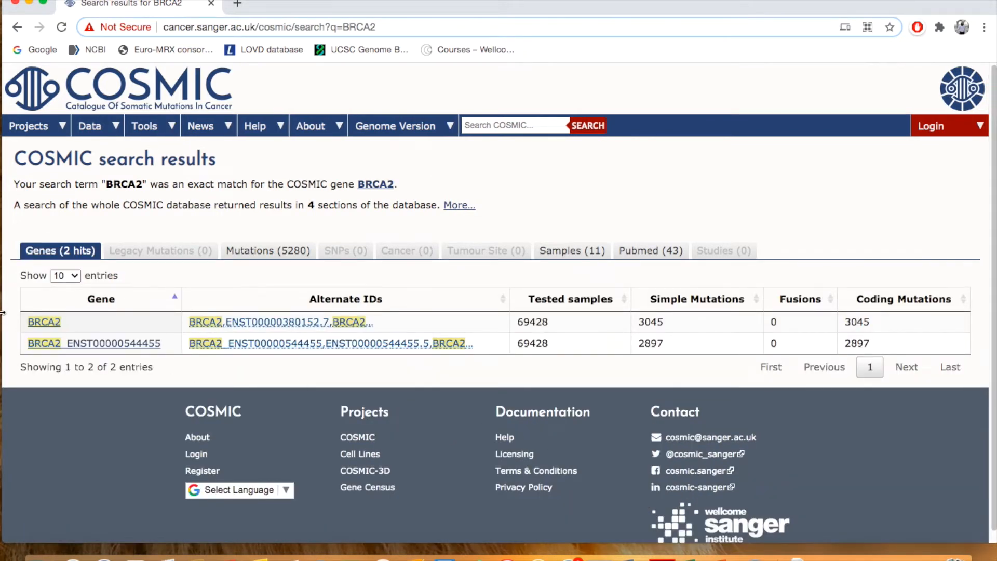
mouse_move(95, 347)
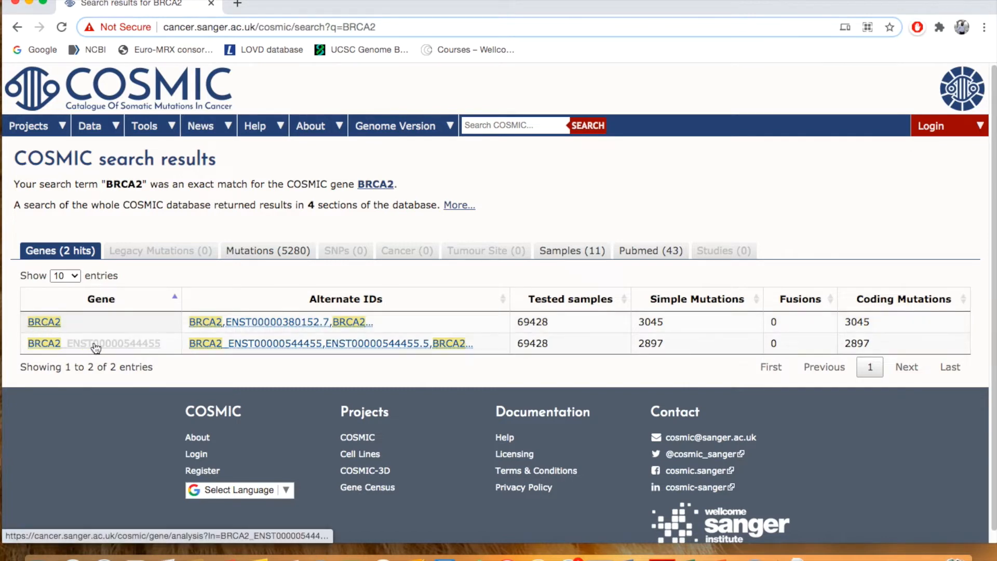
mouse_move(149, 326)
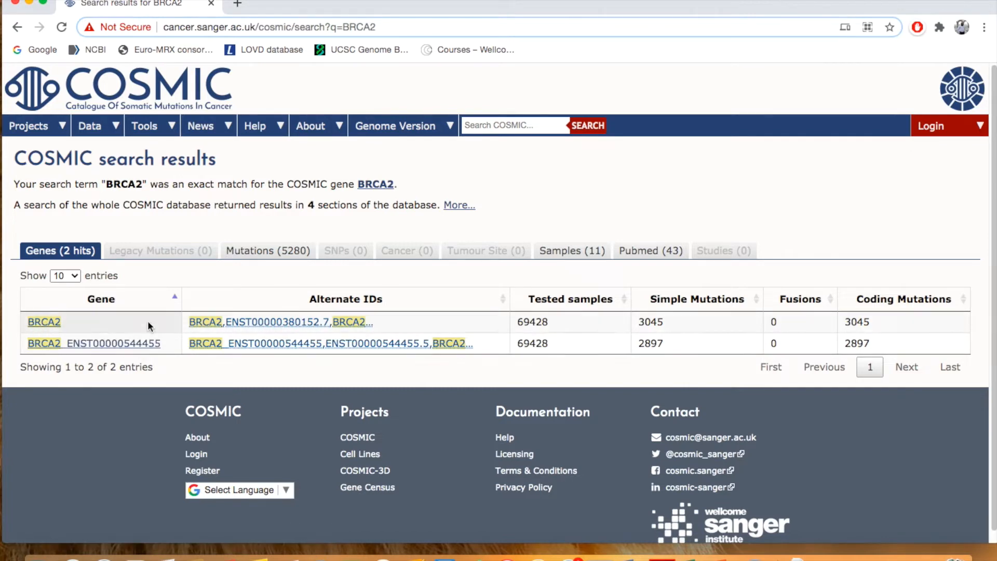
mouse_move(44, 324)
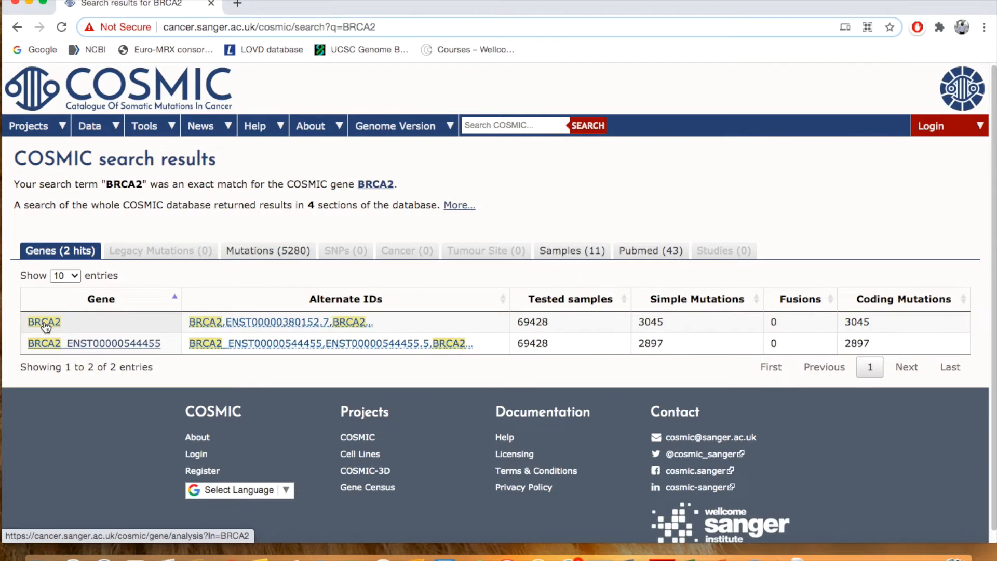
Open the BRCA2 gene page from the Genes results table.
left_click(43, 322)
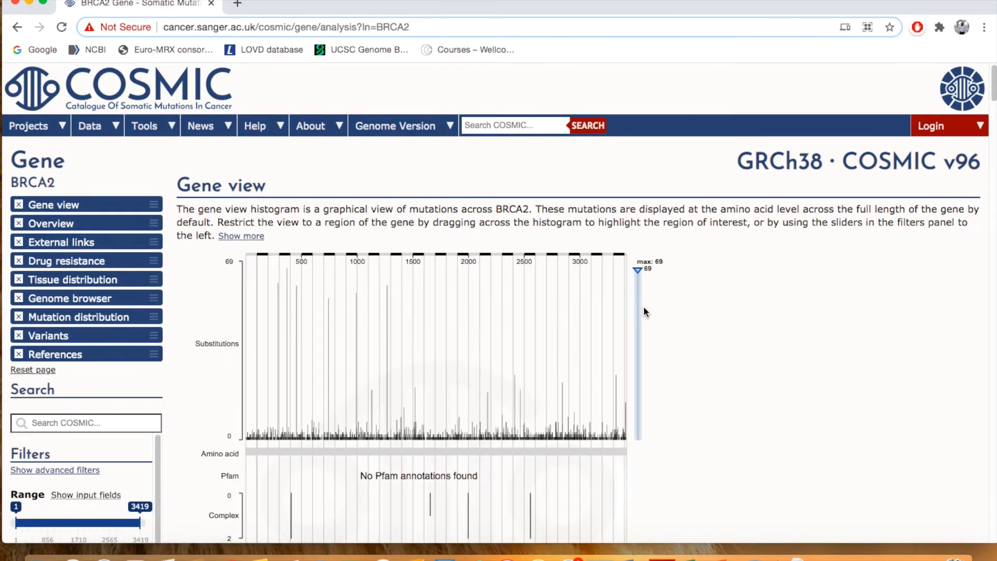
mouse_move(869, 270)
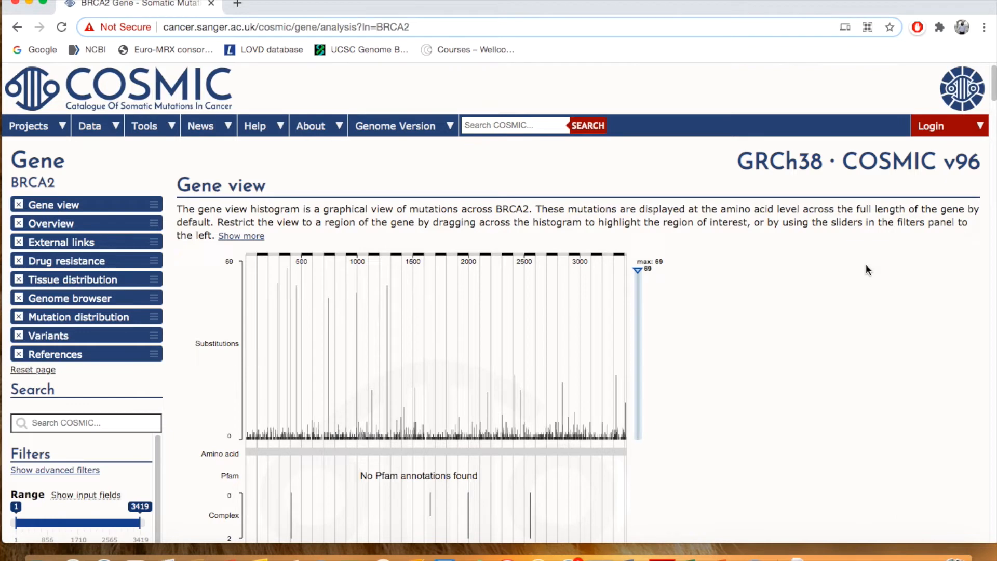
mouse_move(424, 345)
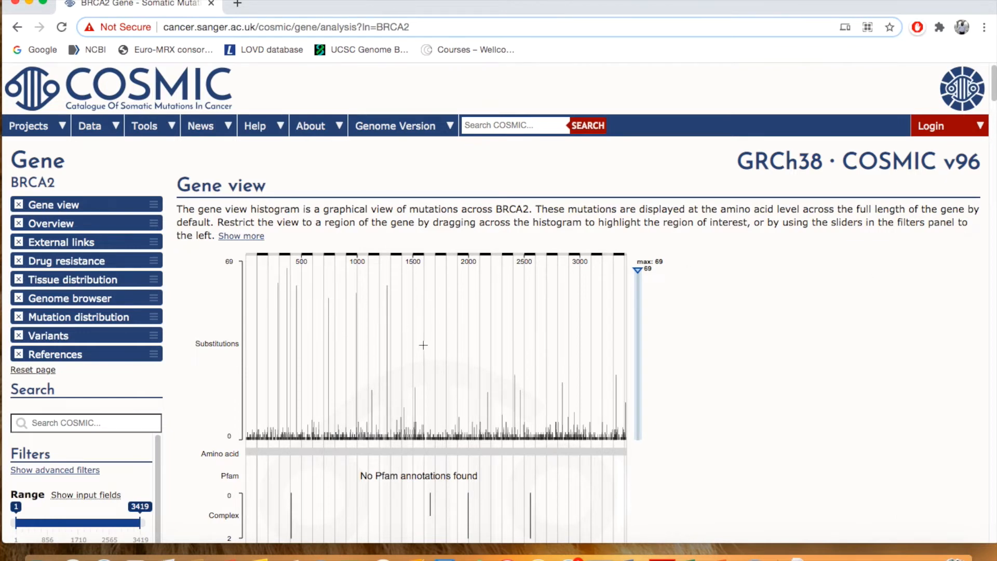
mouse_move(788, 375)
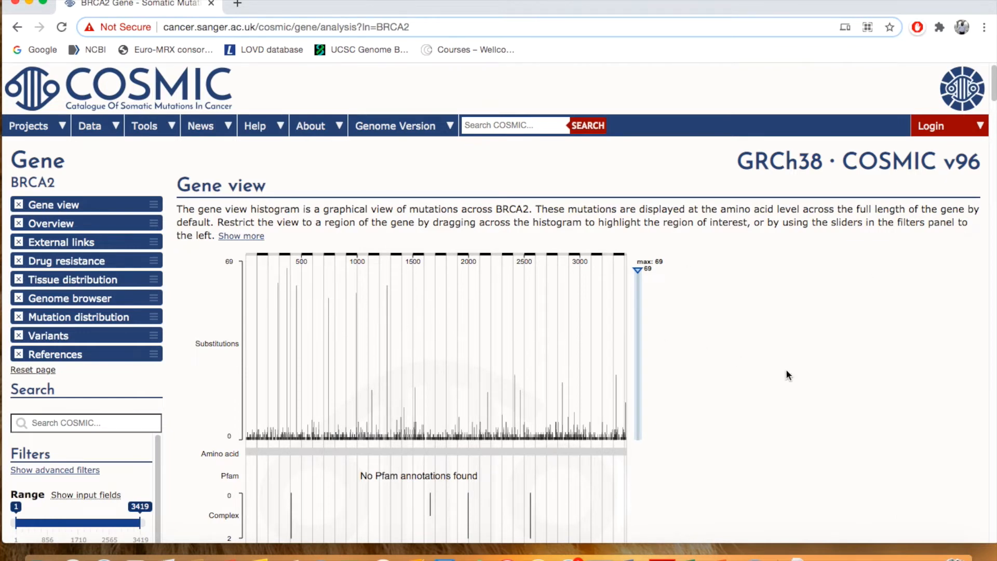
mouse_move(194, 214)
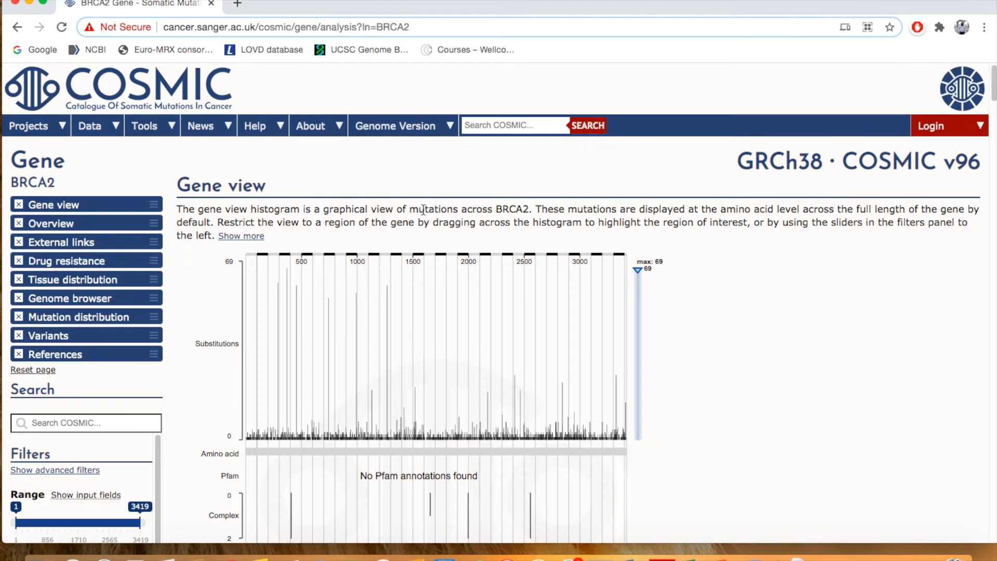
double_click(509, 209)
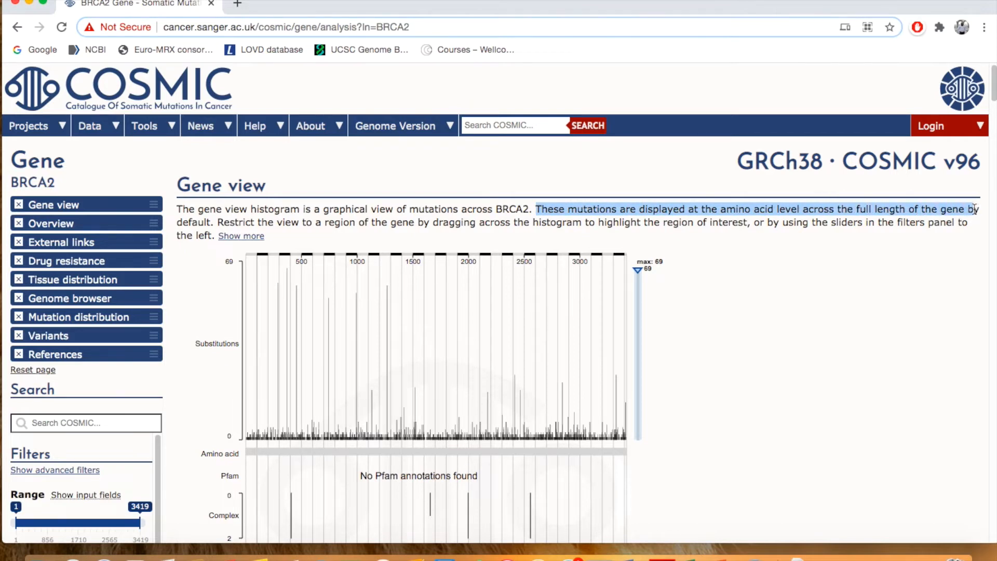
scroll("down", 3)
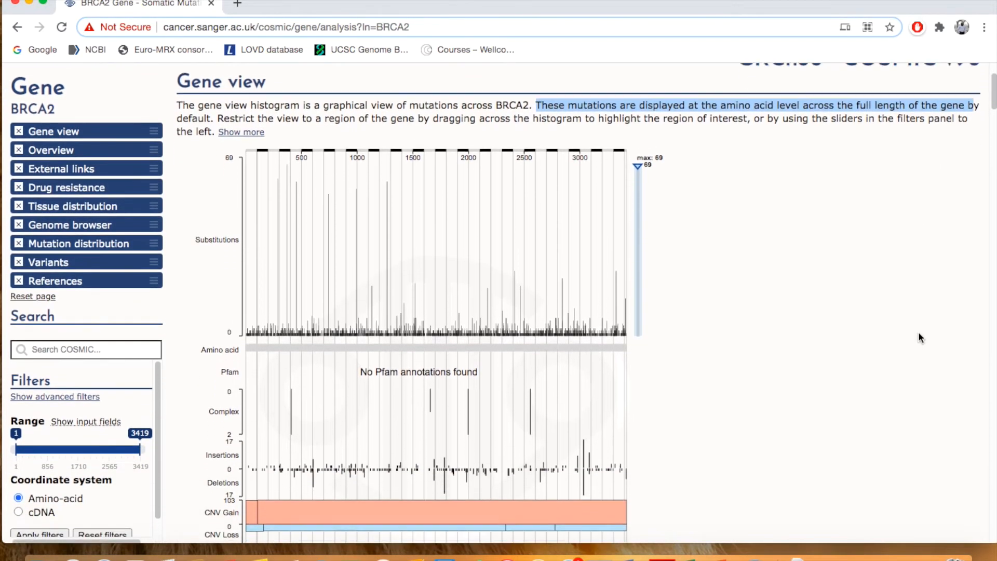
scroll("down", 3)
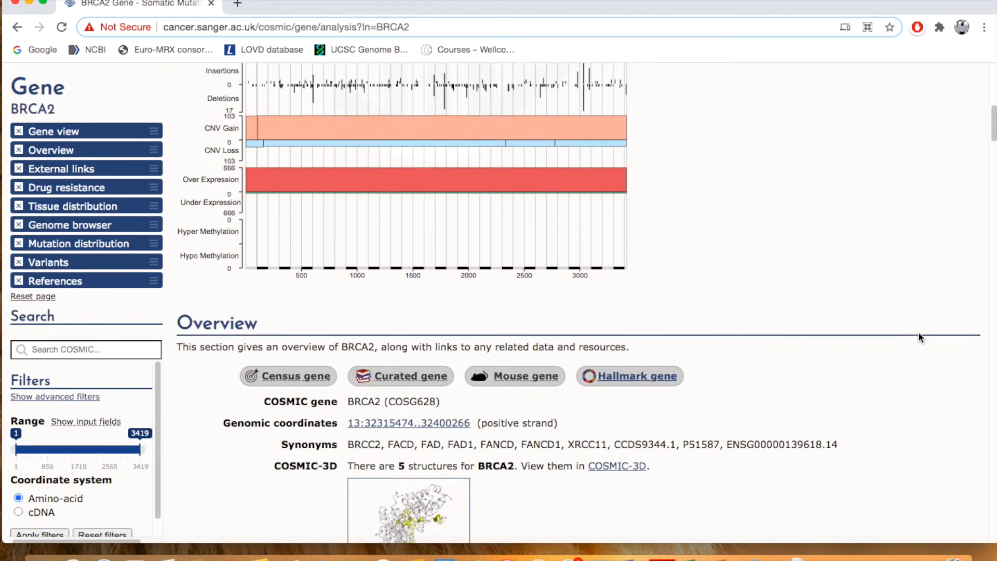
scroll("down", 3)
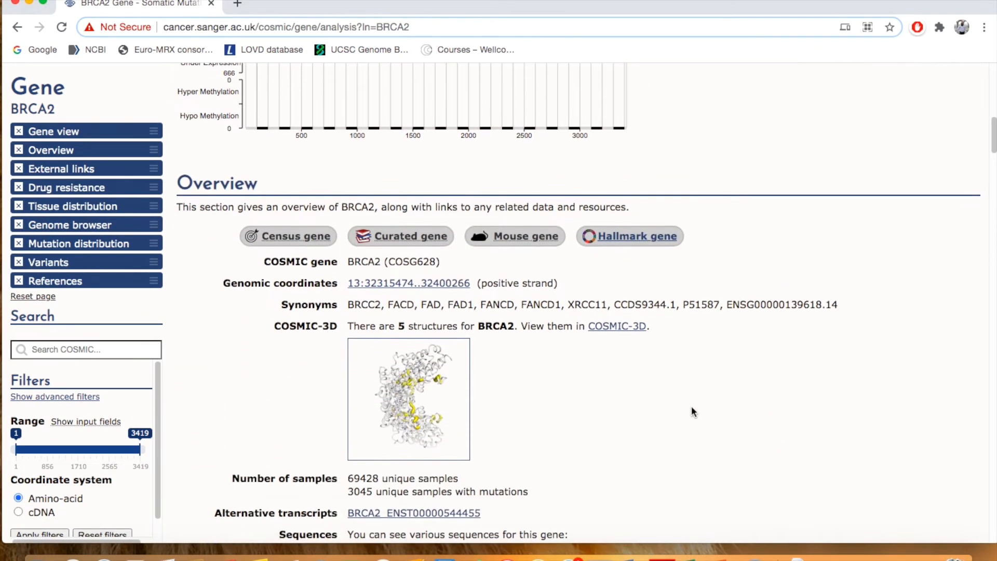
scroll("down", 3)
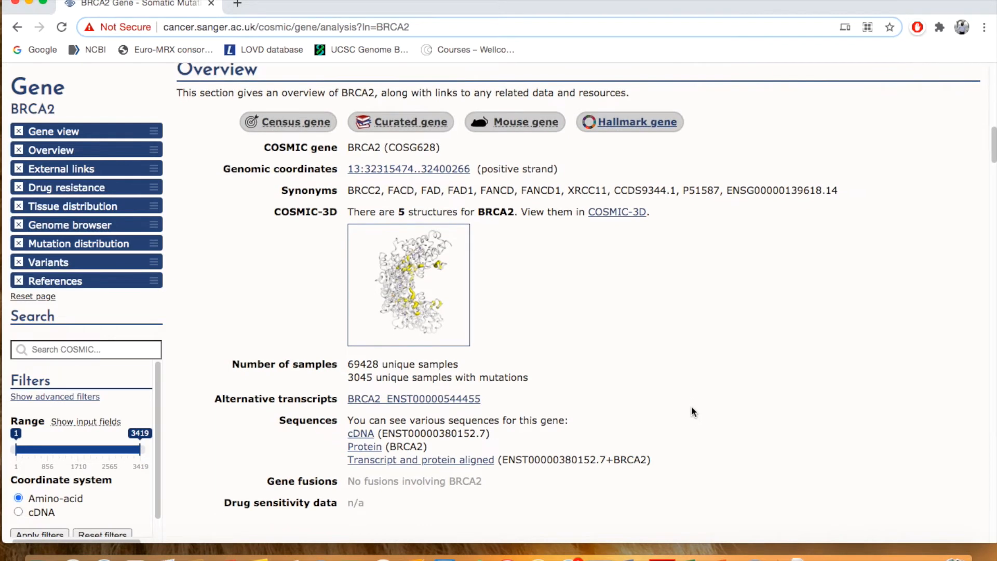
mouse_move(301, 291)
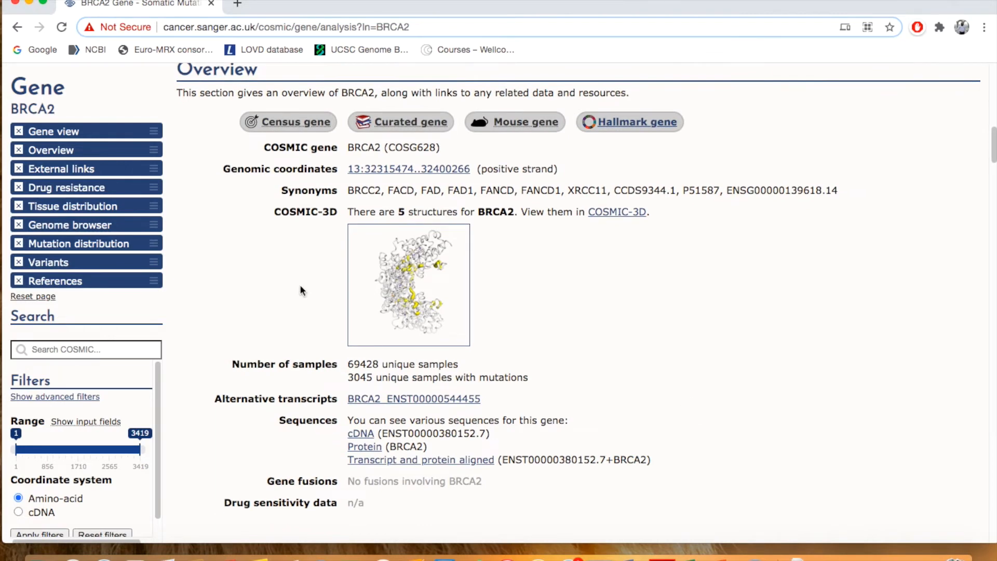
mouse_move(53, 131)
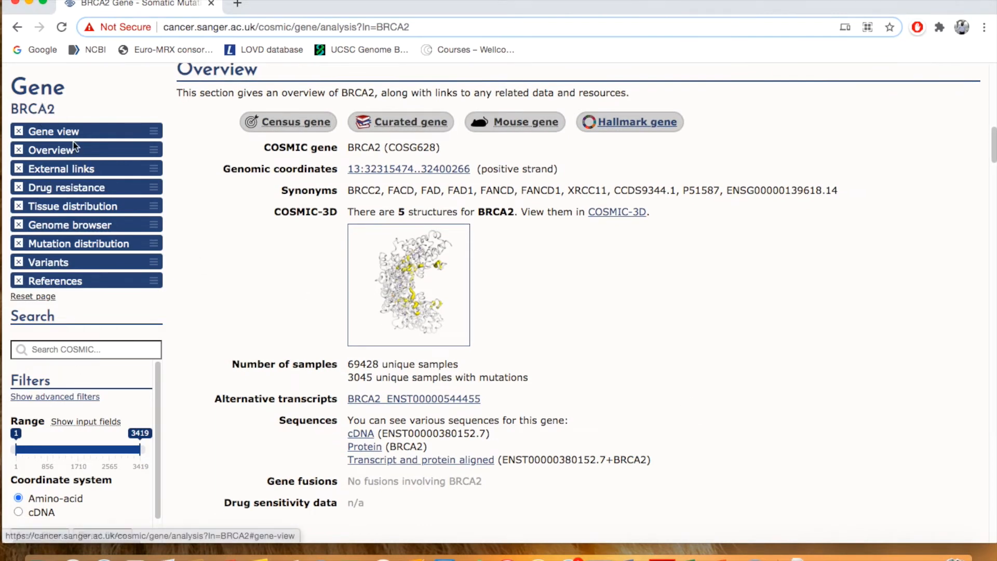
mouse_move(157, 336)
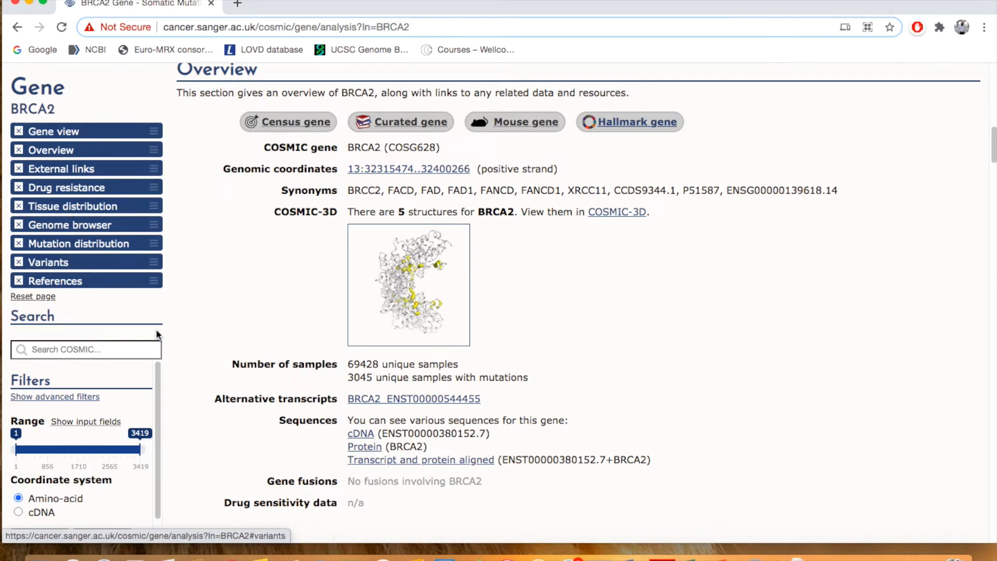
mouse_move(224, 282)
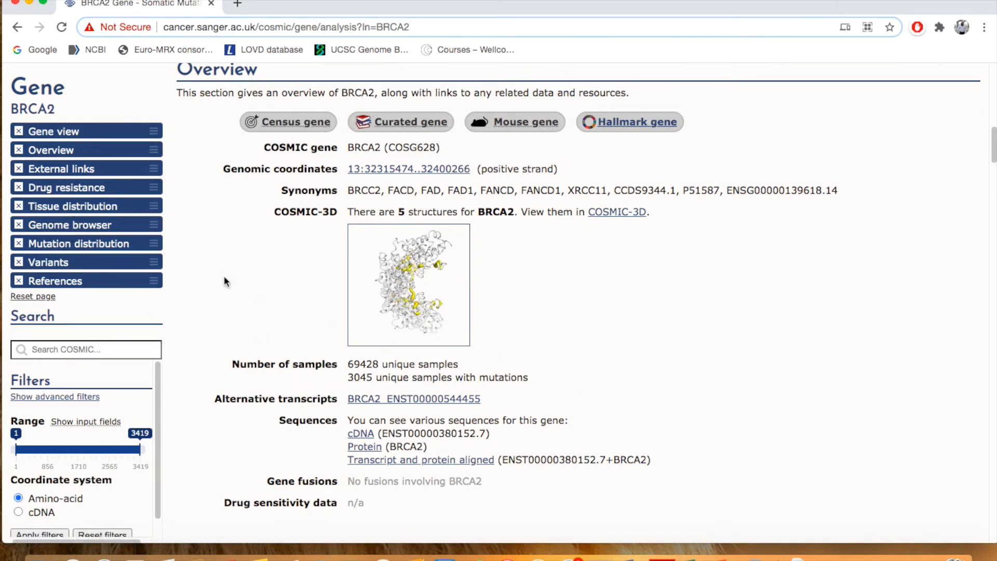
mouse_move(95, 227)
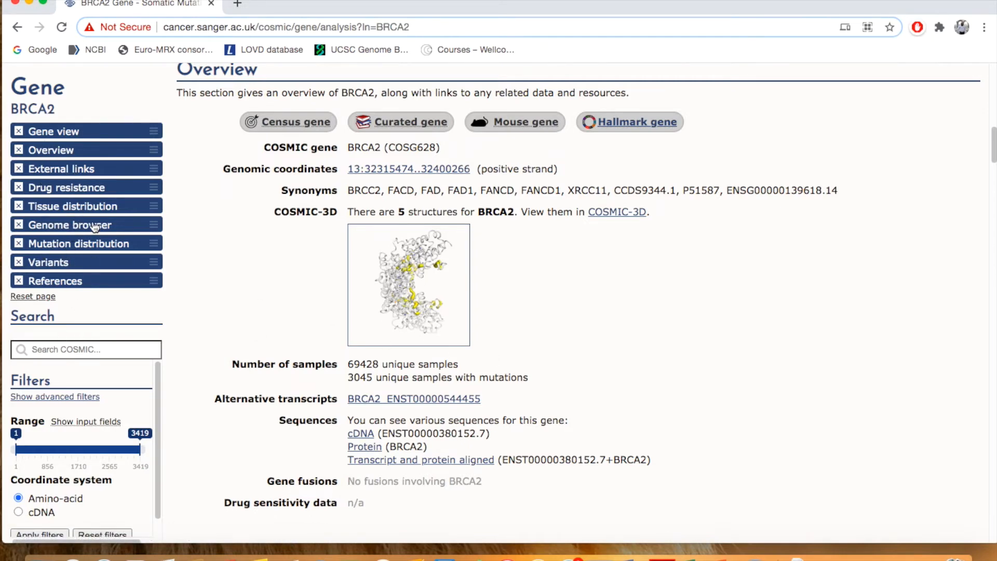
mouse_move(73, 205)
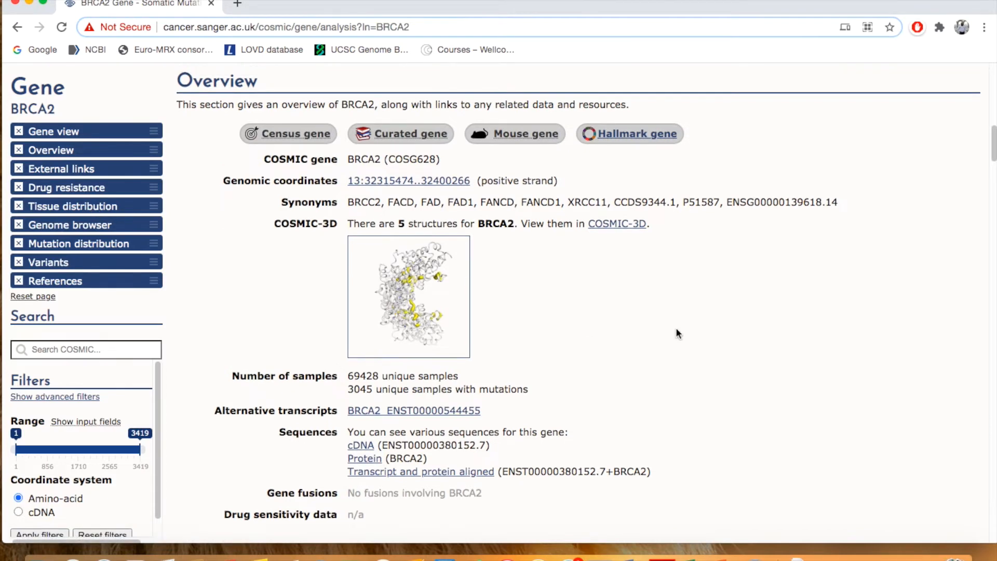
mouse_move(573, 407)
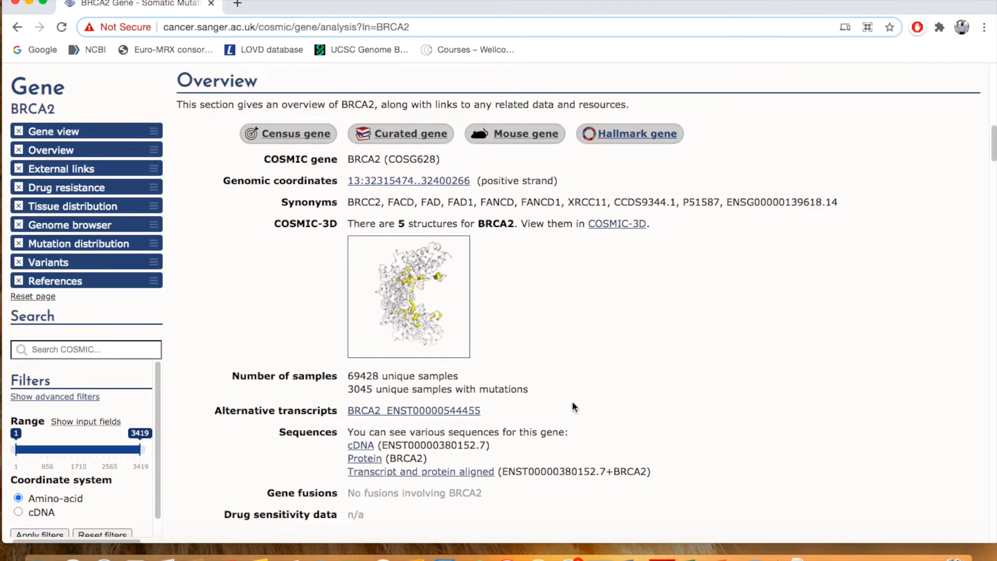
mouse_move(737, 368)
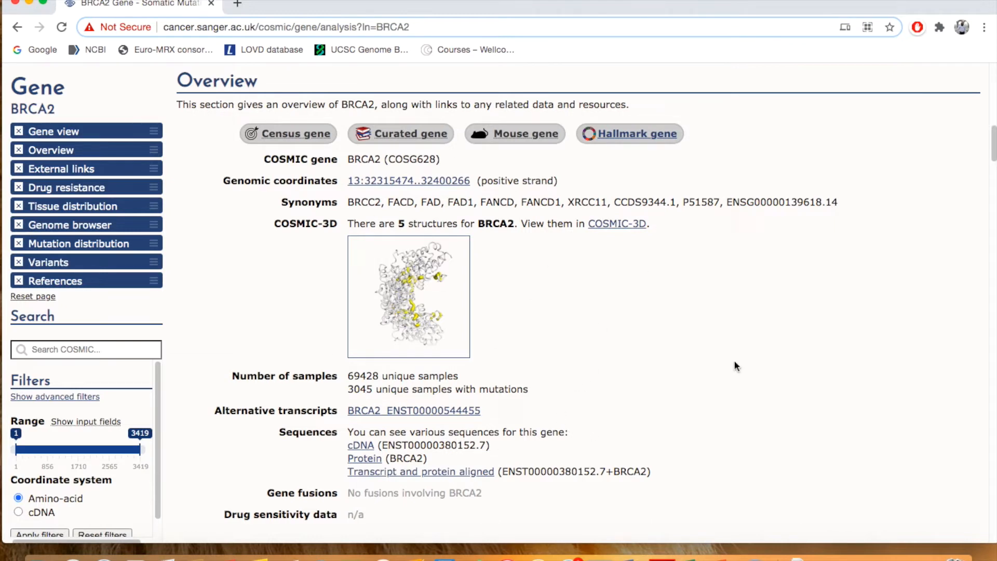
mouse_move(406, 197)
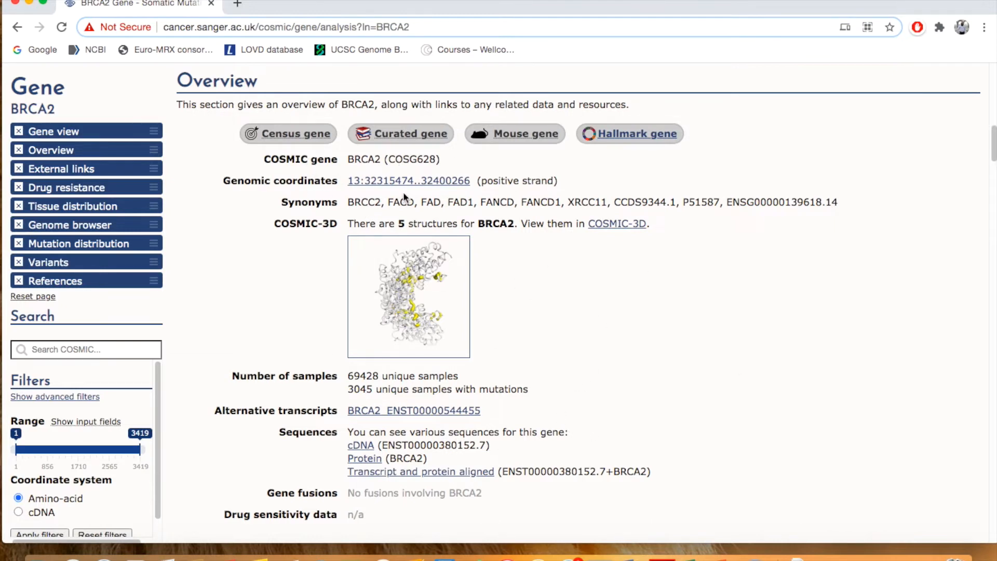
mouse_move(353, 192)
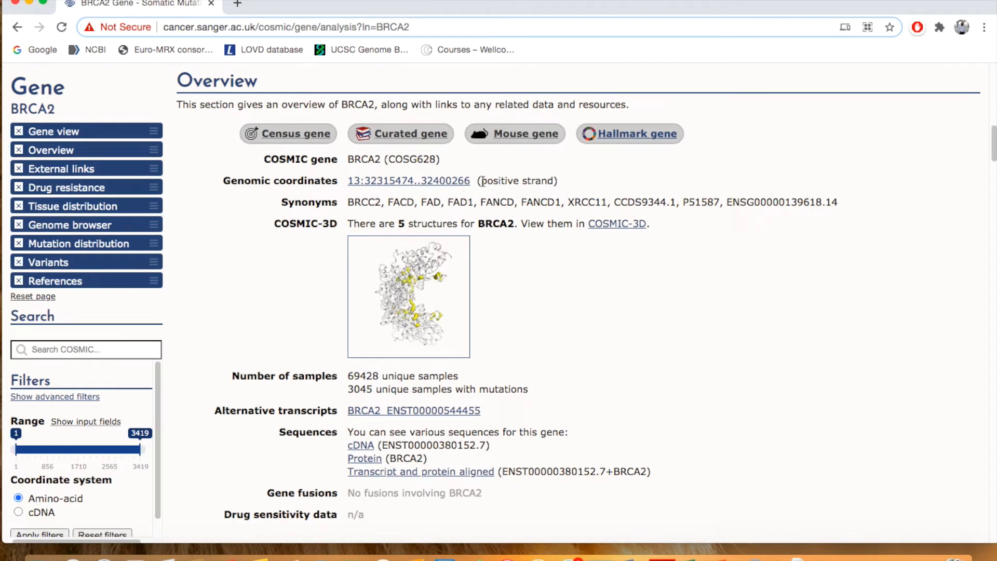
double_click(516, 181)
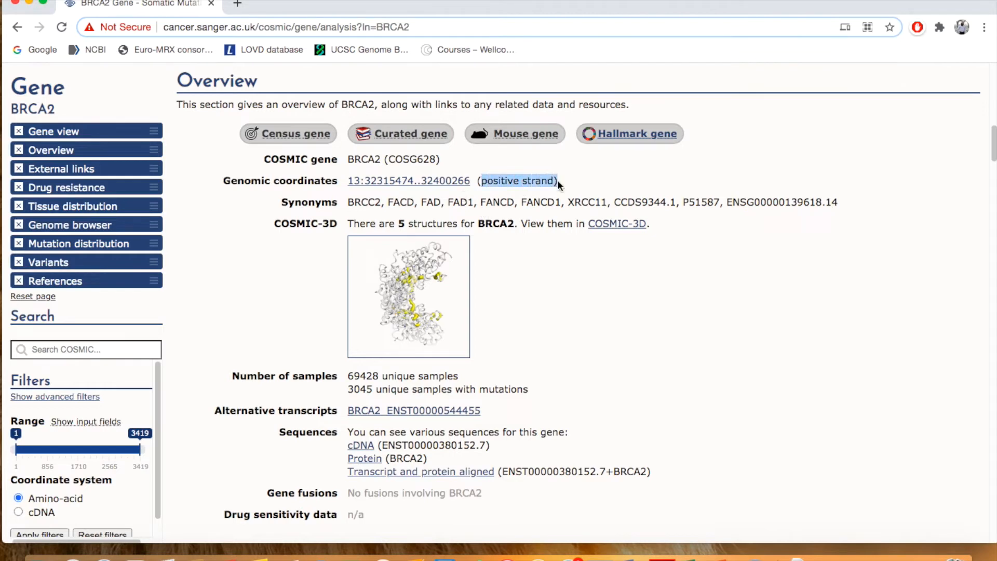
scroll("down", 3)
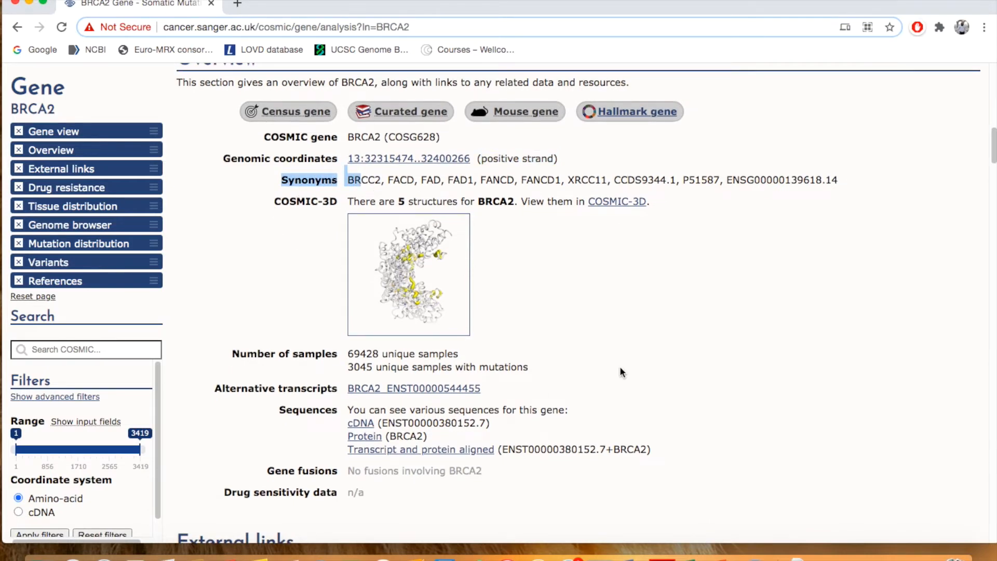
scroll("down", 3)
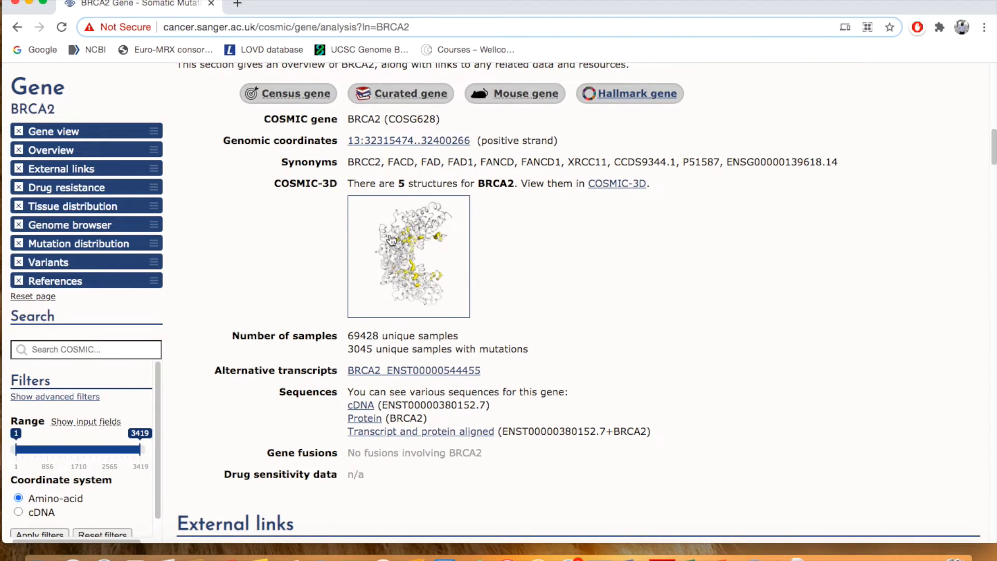
scroll("down", 3)
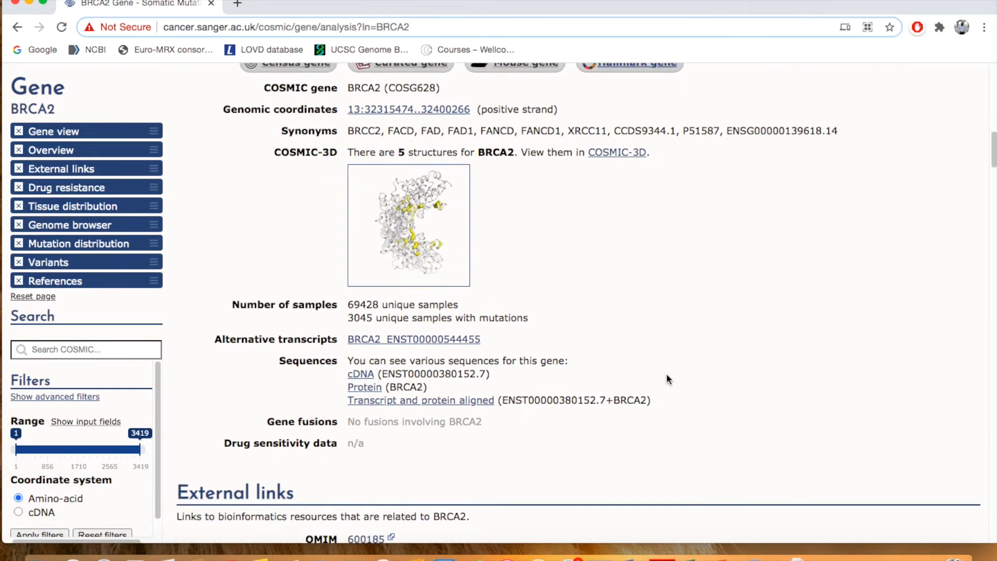
scroll("down", 3)
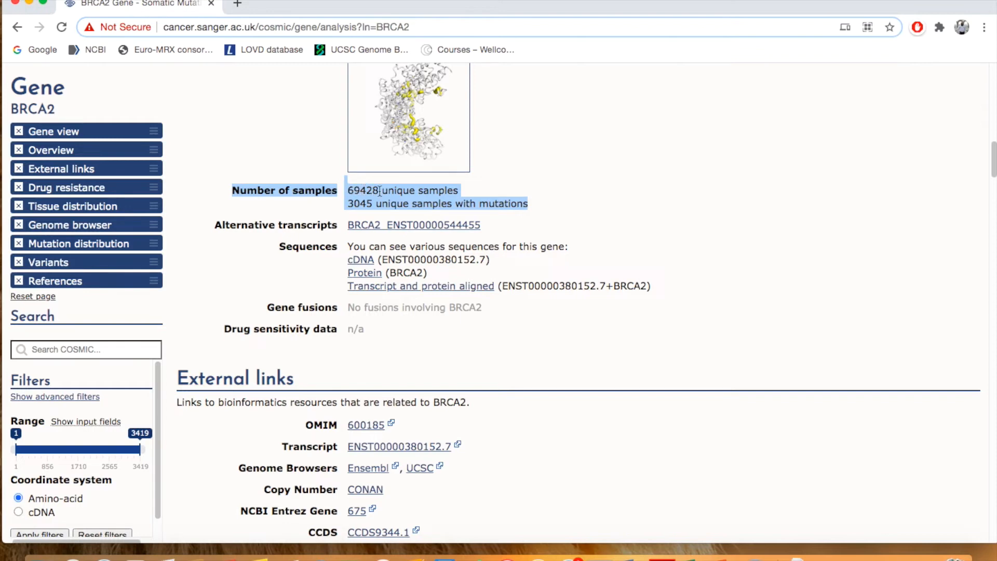
mouse_move(474, 197)
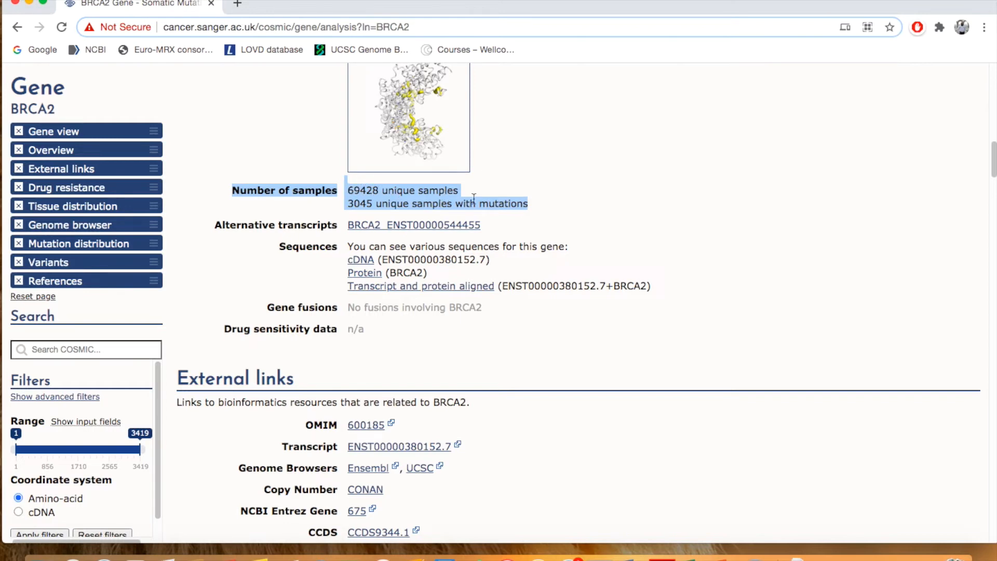
mouse_move(381, 203)
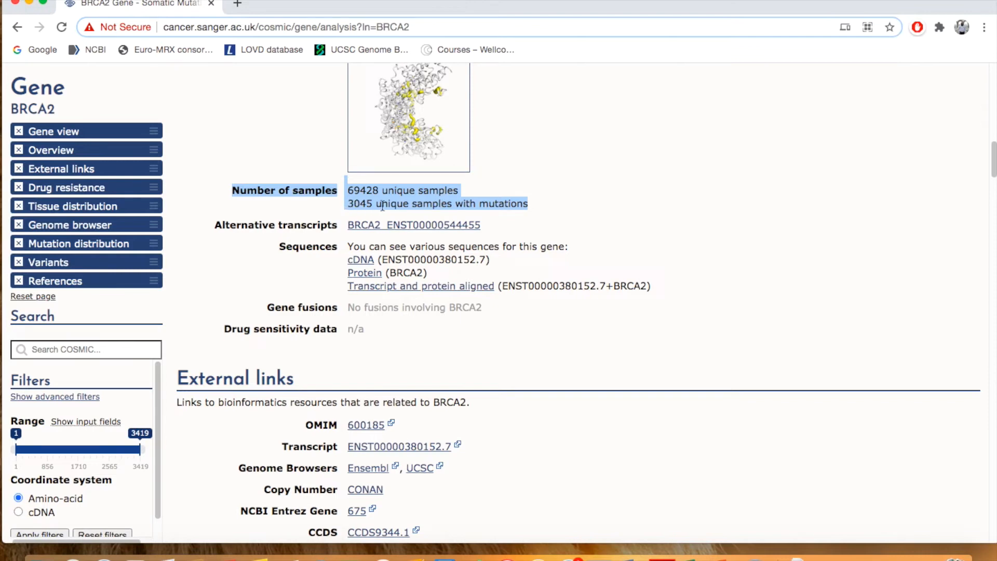
mouse_move(534, 224)
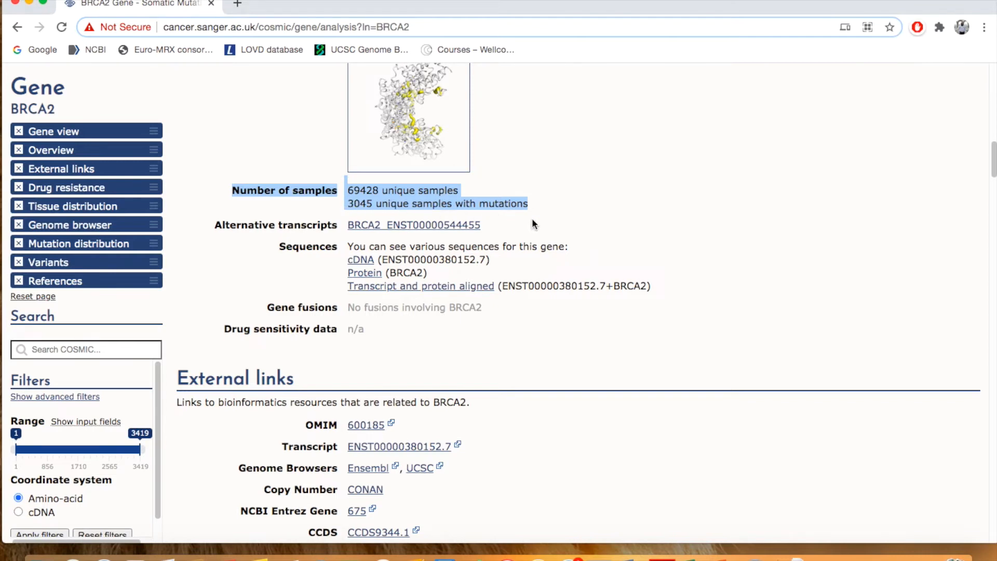
Scroll past External links and Drug resistance through the Tissue distribution table to the Genome browser.
scroll("down", 3)
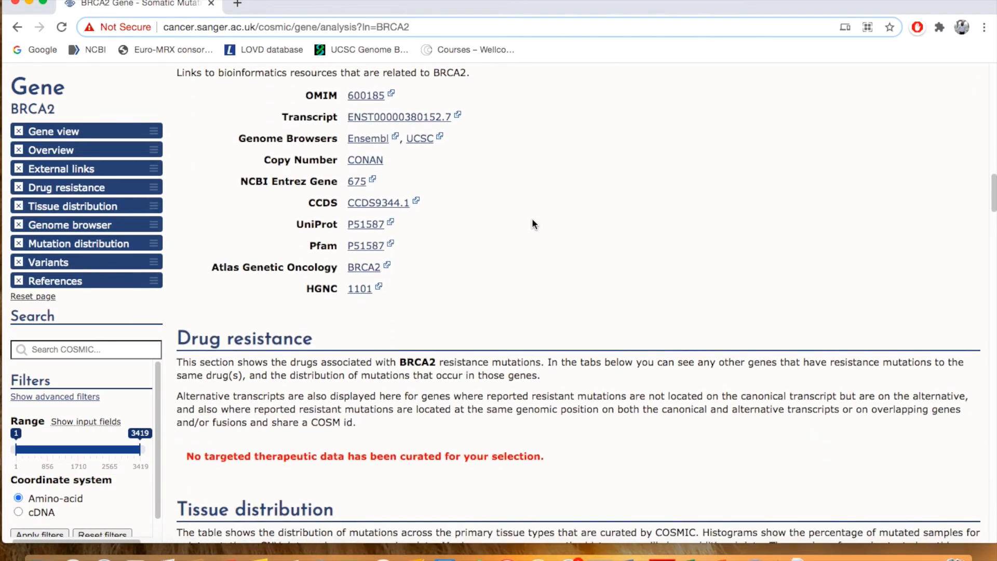
scroll("down", 3)
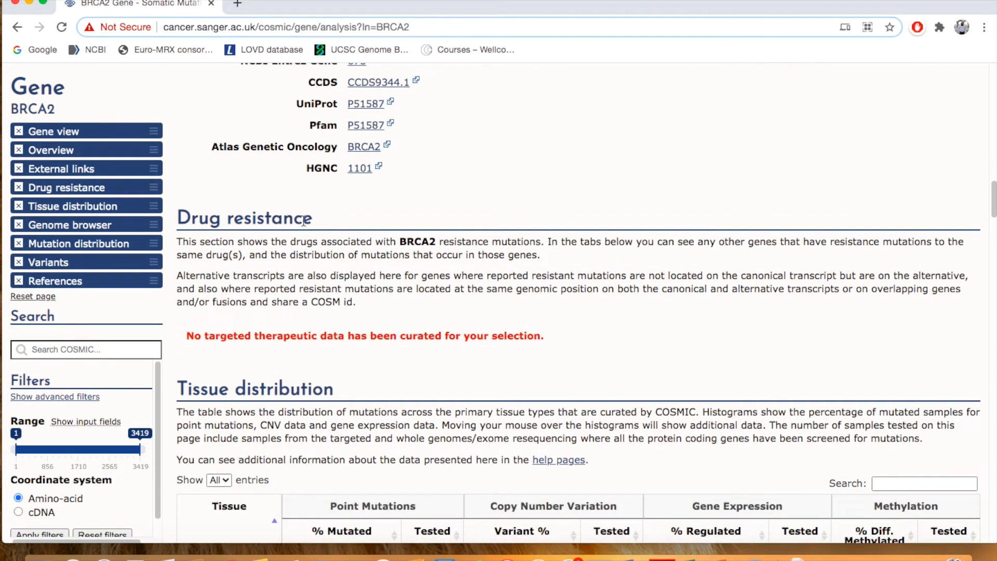
scroll("down", 3)
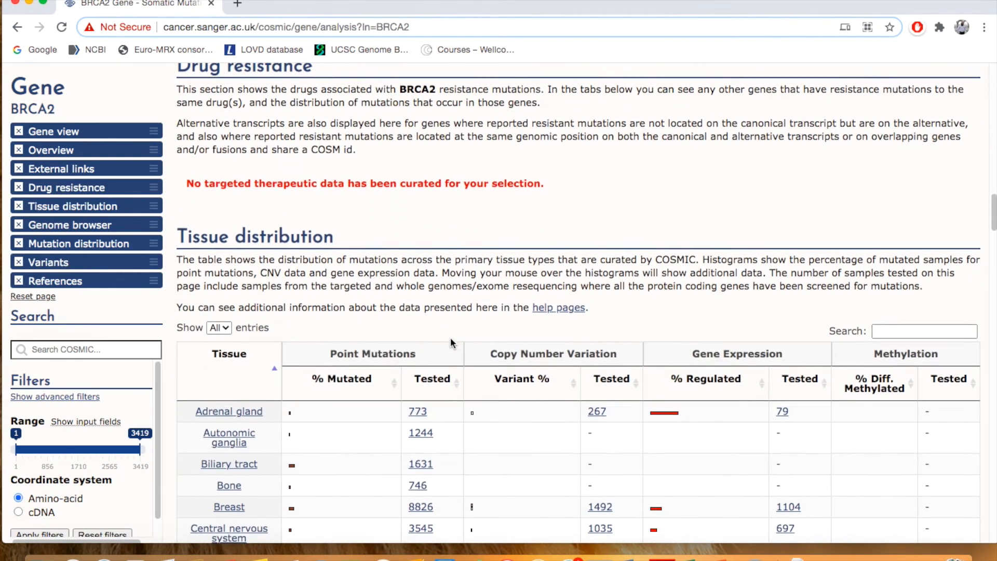
scroll("down", 3)
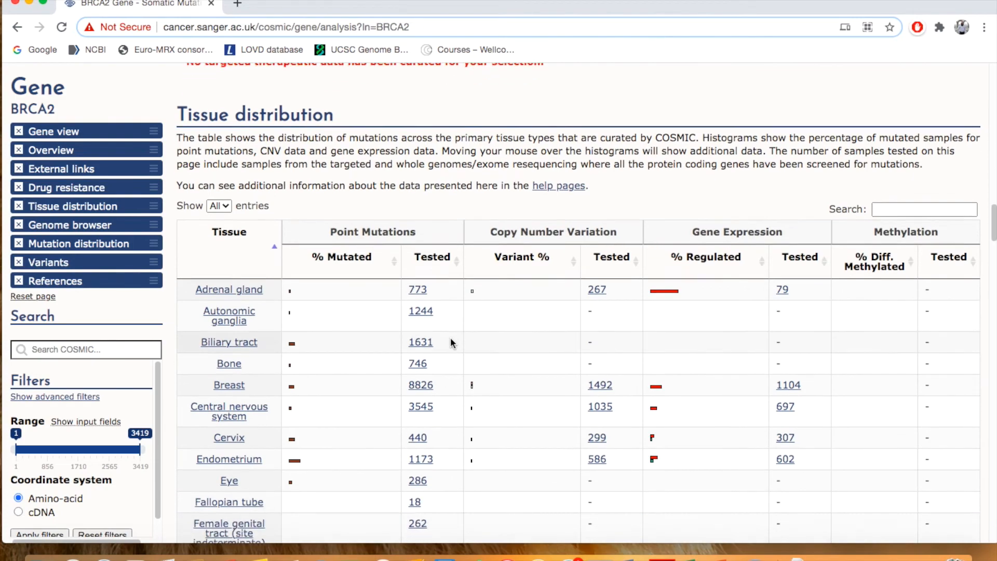
scroll("down", 3)
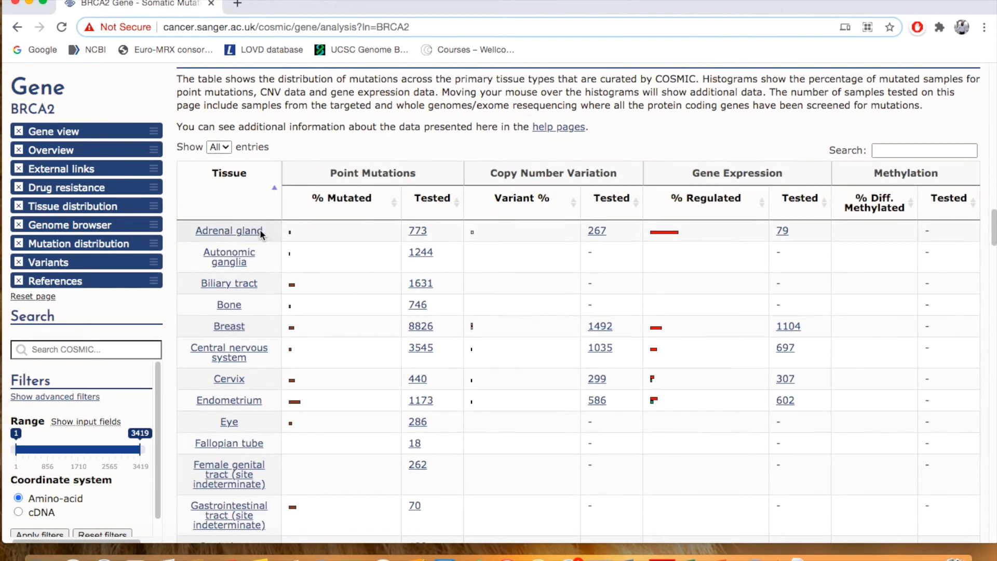
scroll("down", 3)
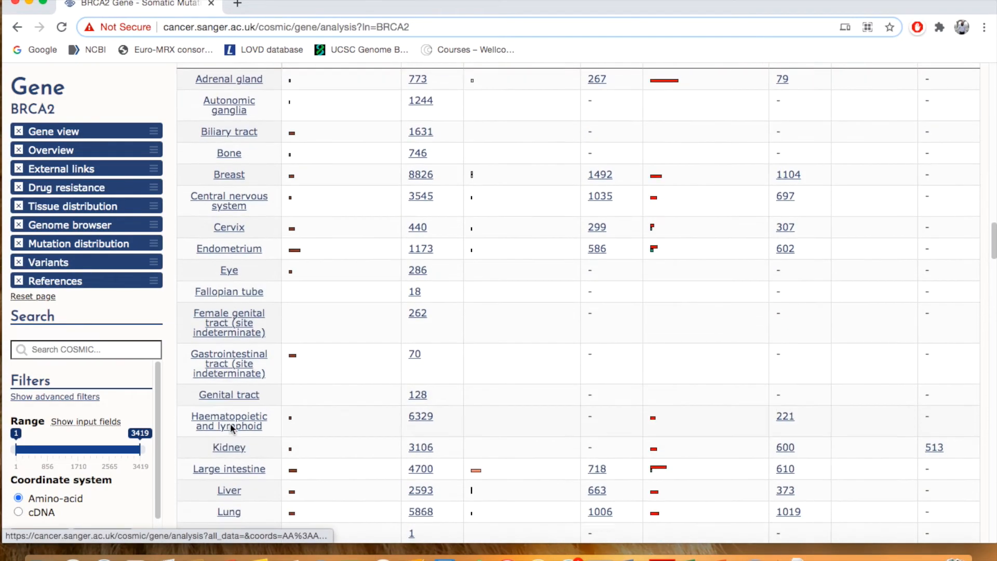
scroll("down", 3)
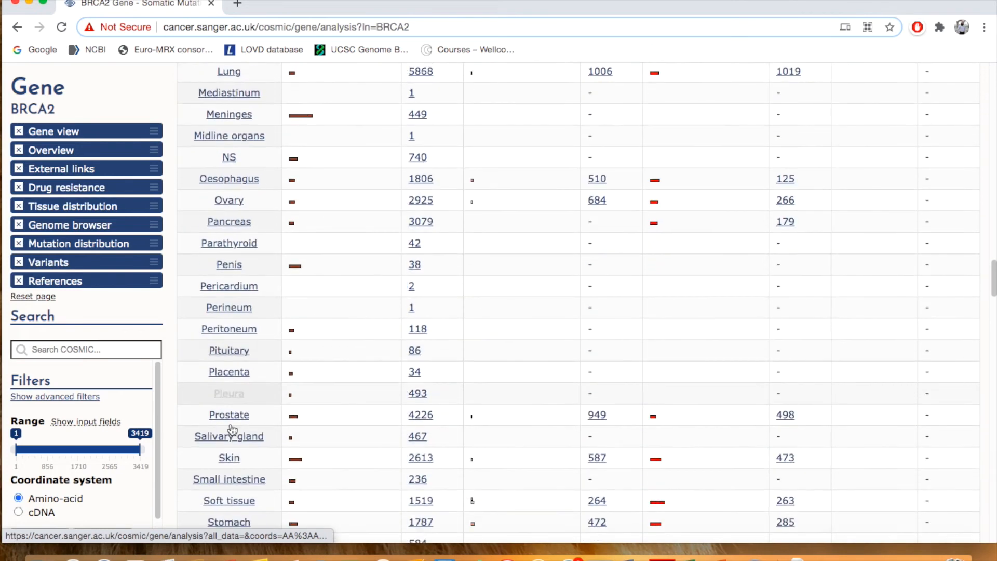
scroll("down", 3)
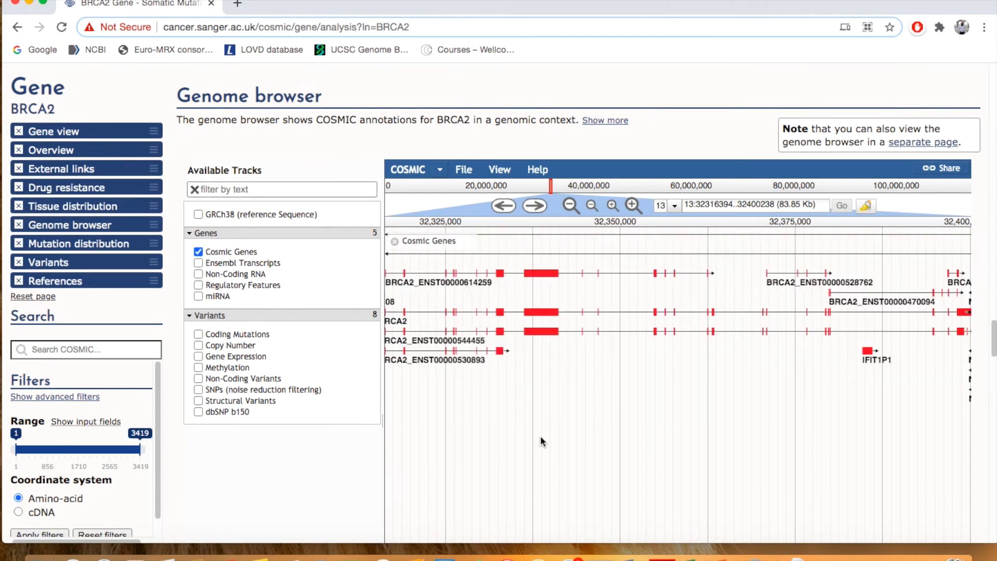
scroll("down", 3)
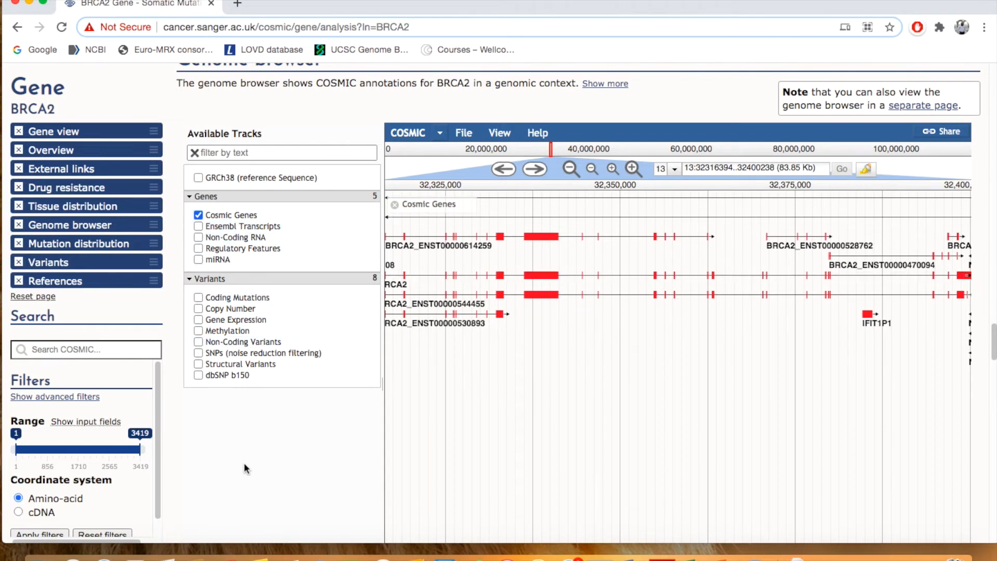
scroll("down", 3)
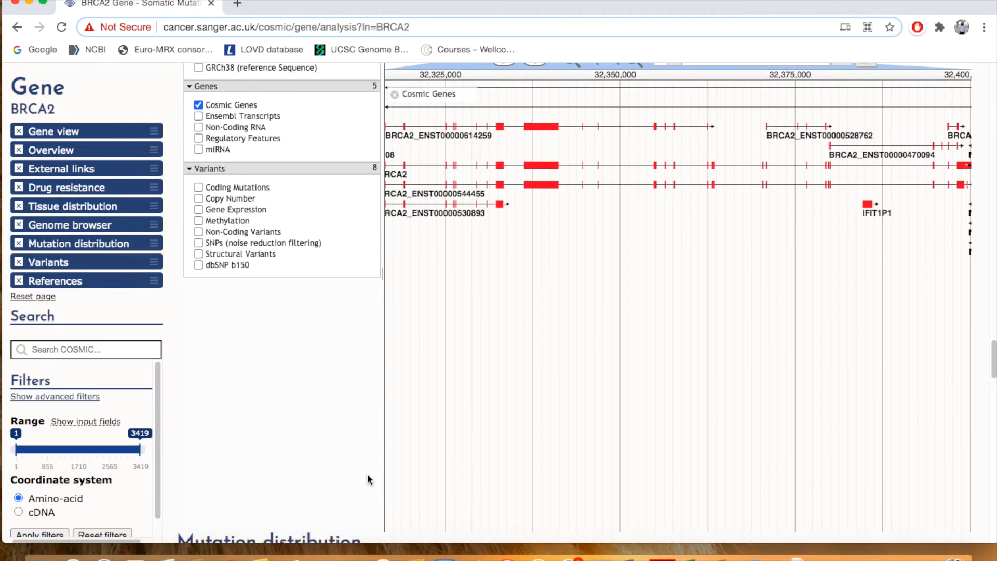
scroll("up", 3)
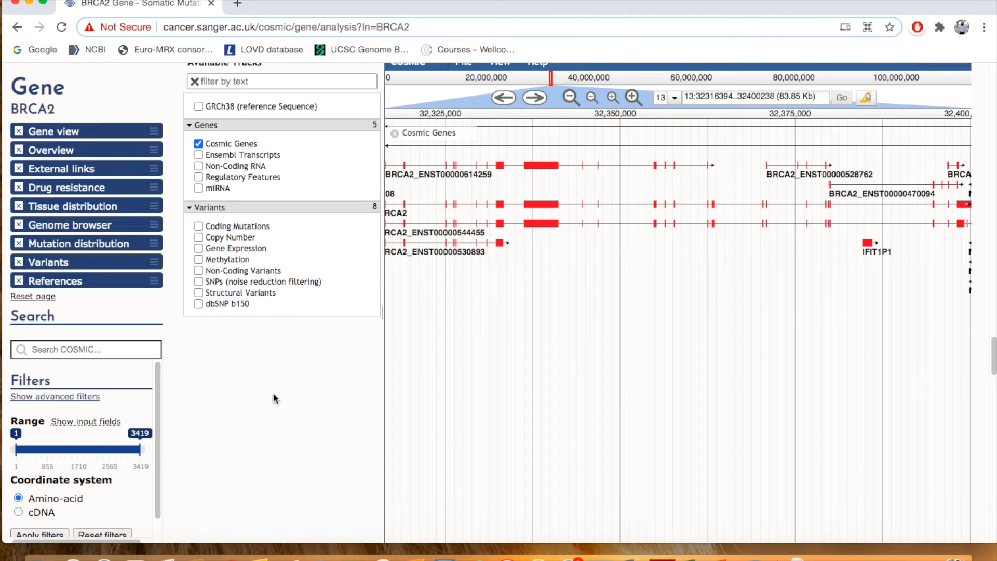
mouse_move(245, 319)
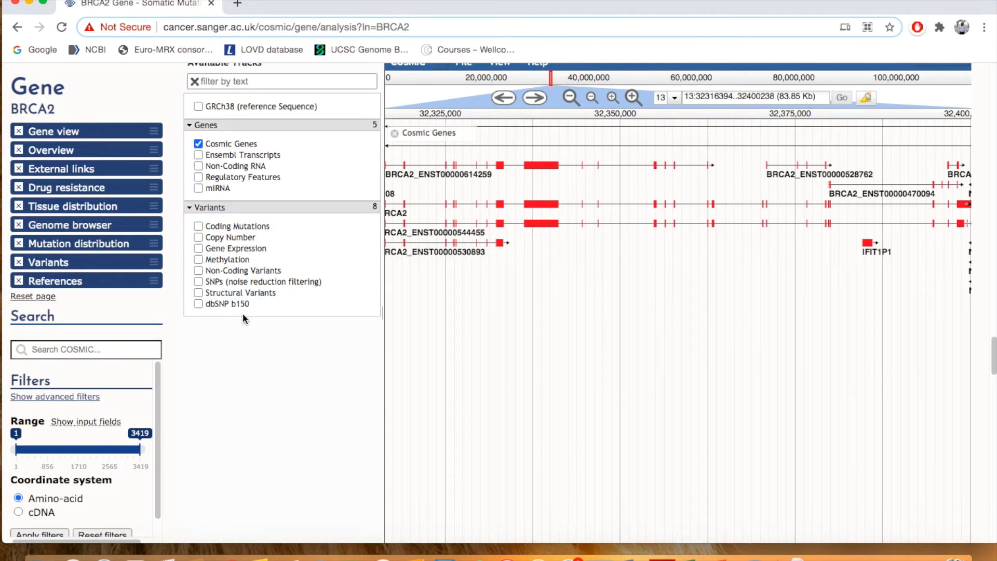
mouse_move(354, 371)
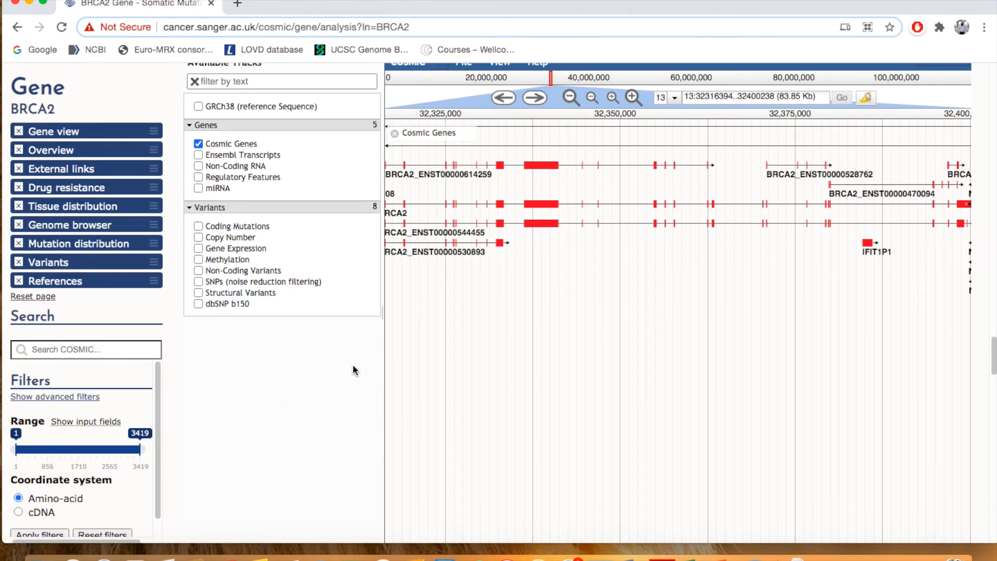
mouse_move(229, 303)
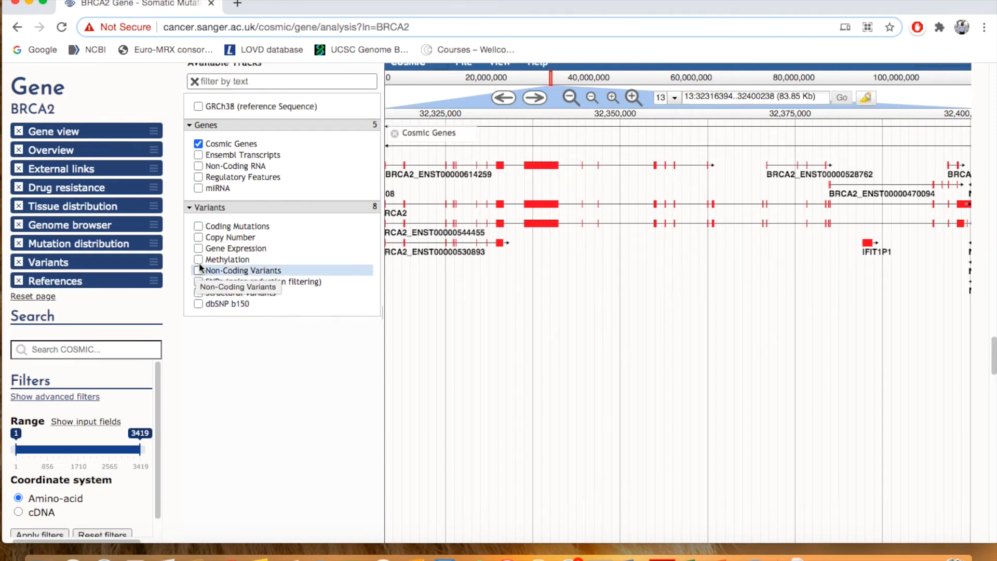
mouse_move(203, 388)
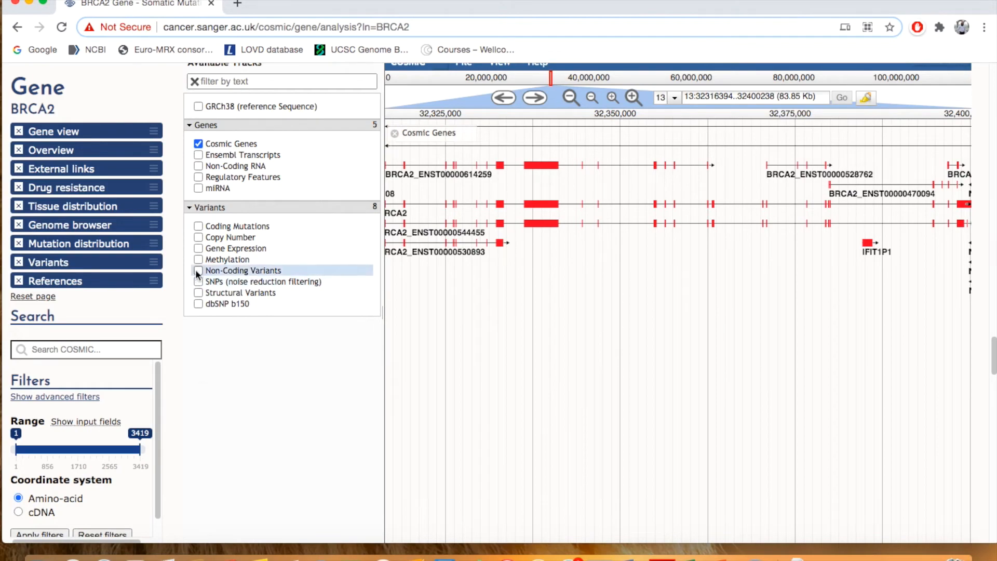
Jump to Mutation distribution and scroll from the summary and substitution charts to the Deletions and Insertions histograms.
left_click(78, 243)
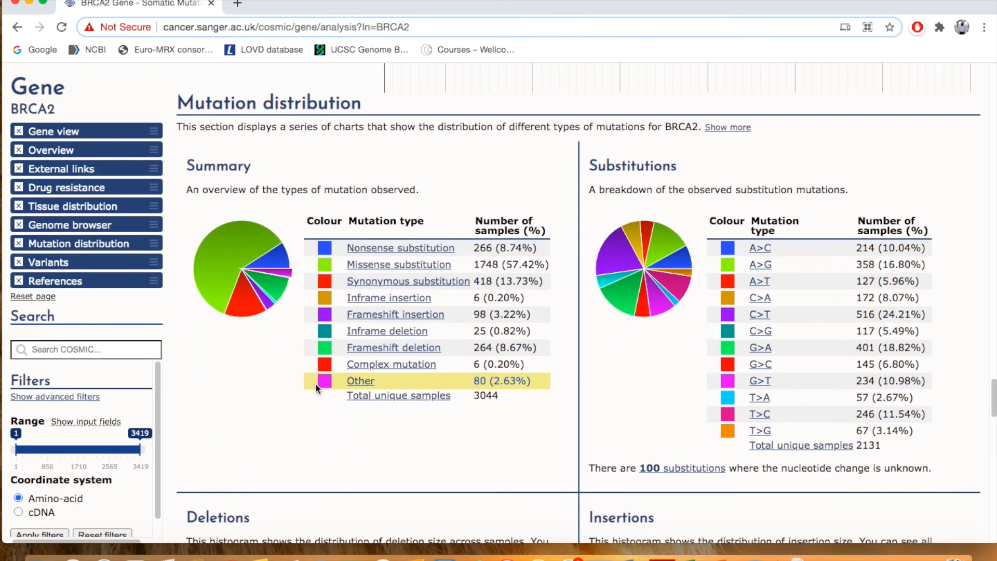
mouse_move(419, 242)
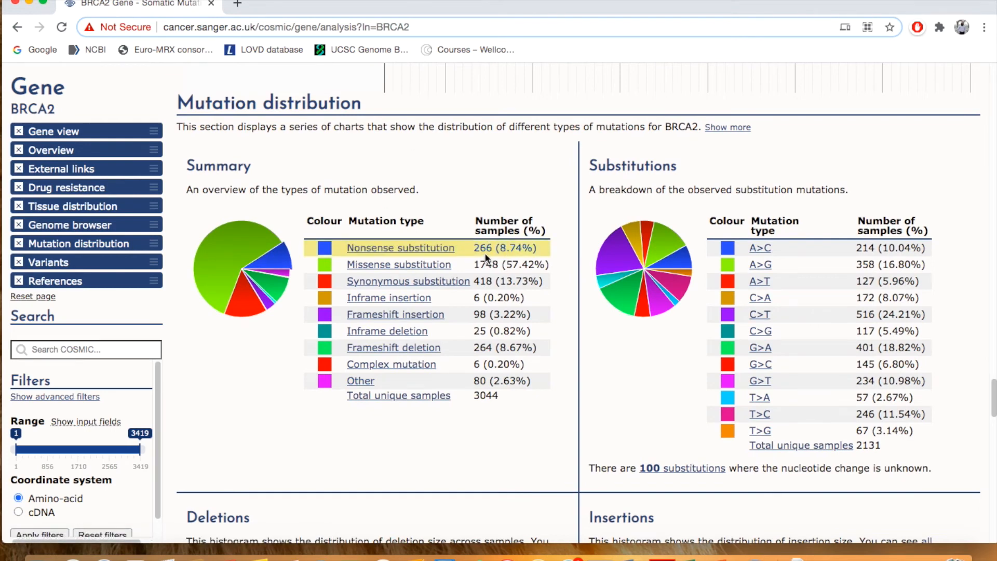
mouse_move(526, 261)
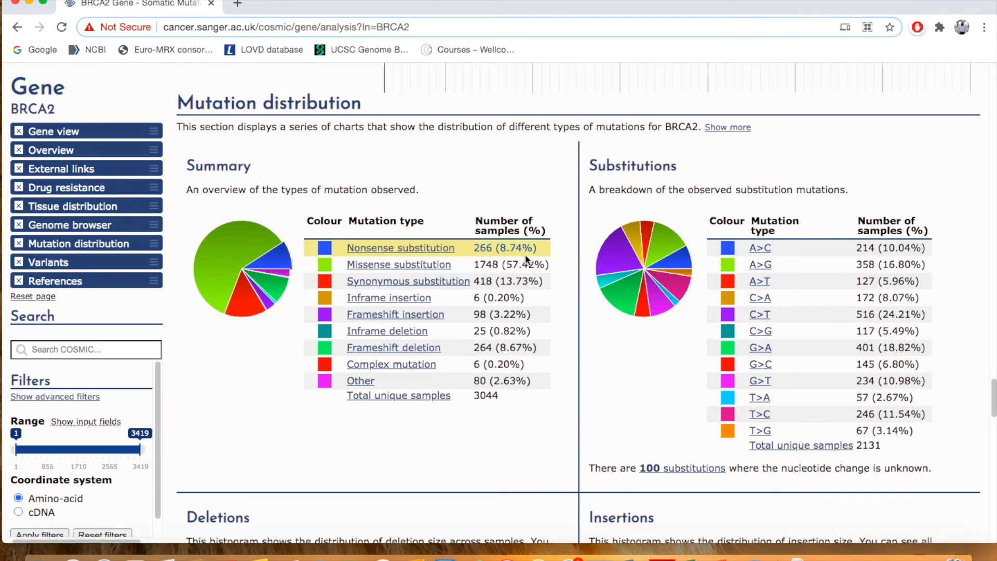
mouse_move(399, 265)
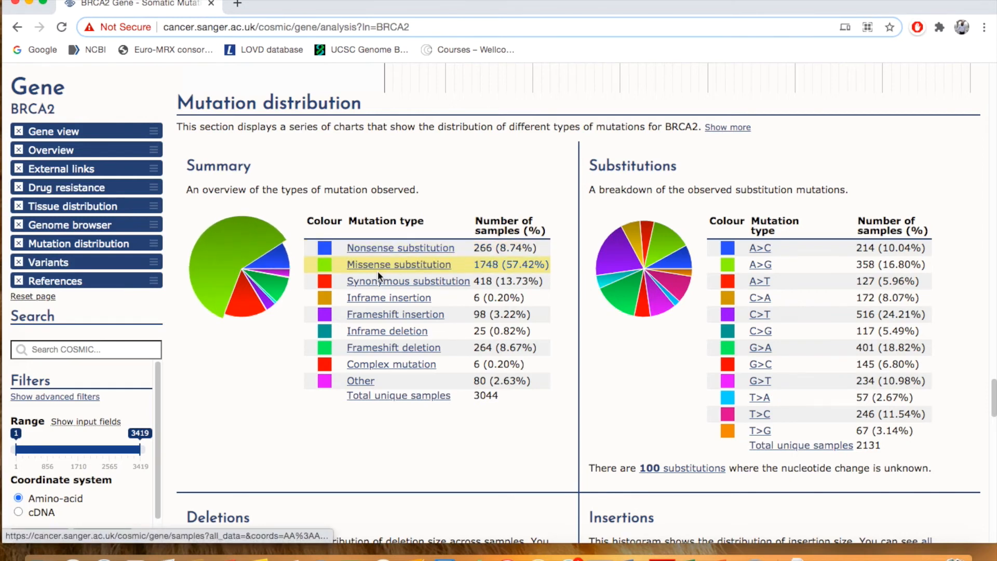
mouse_move(423, 274)
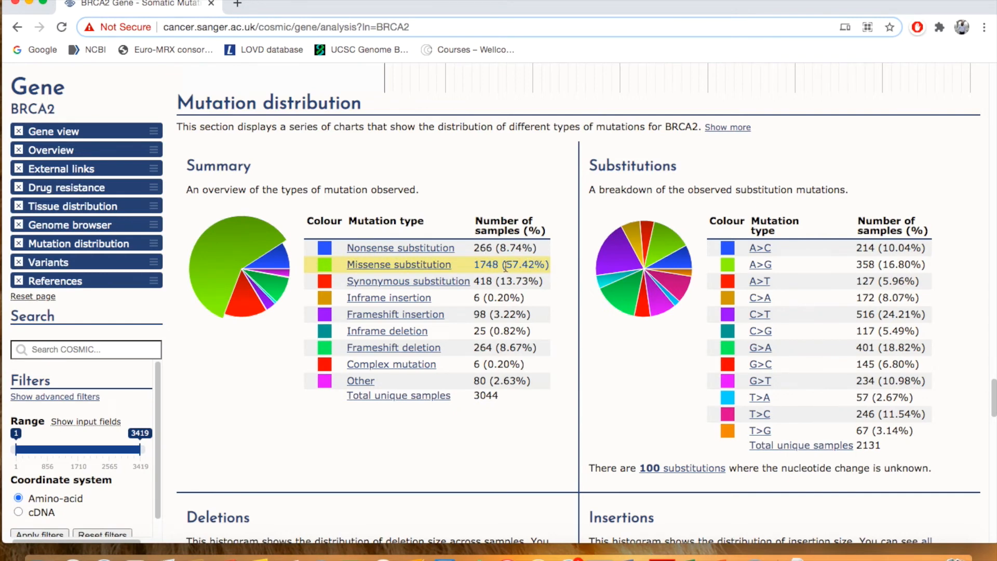
scroll("down", 3)
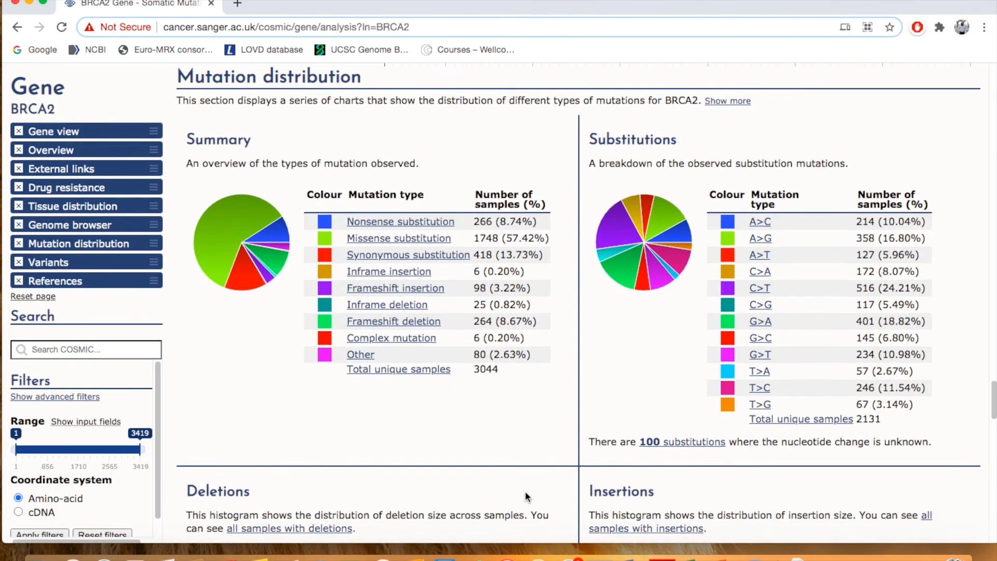
scroll("down", 3)
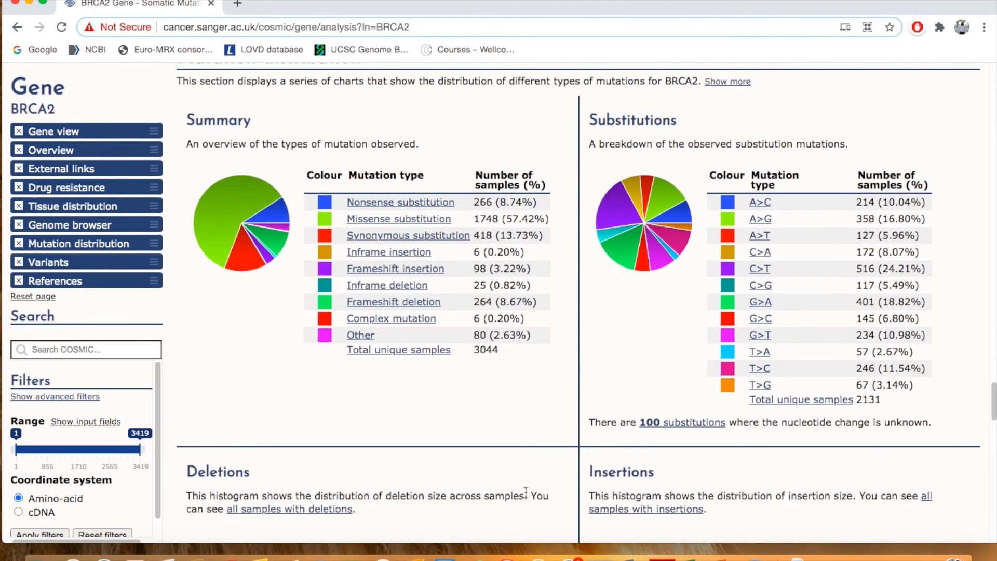
scroll("down", 3)
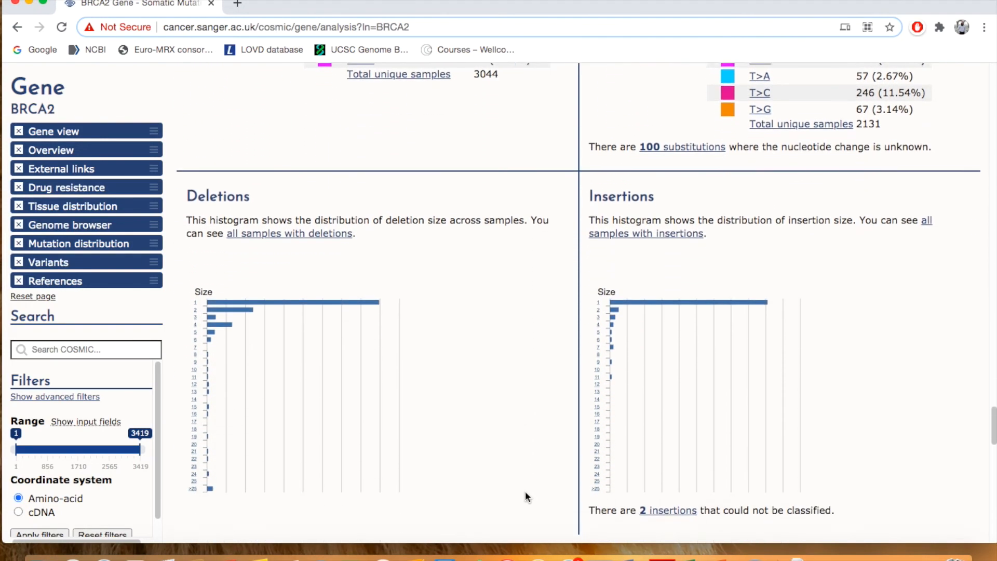
Scroll down to the Variants section's Mutations table of 2,693 entries.
scroll("down", 3)
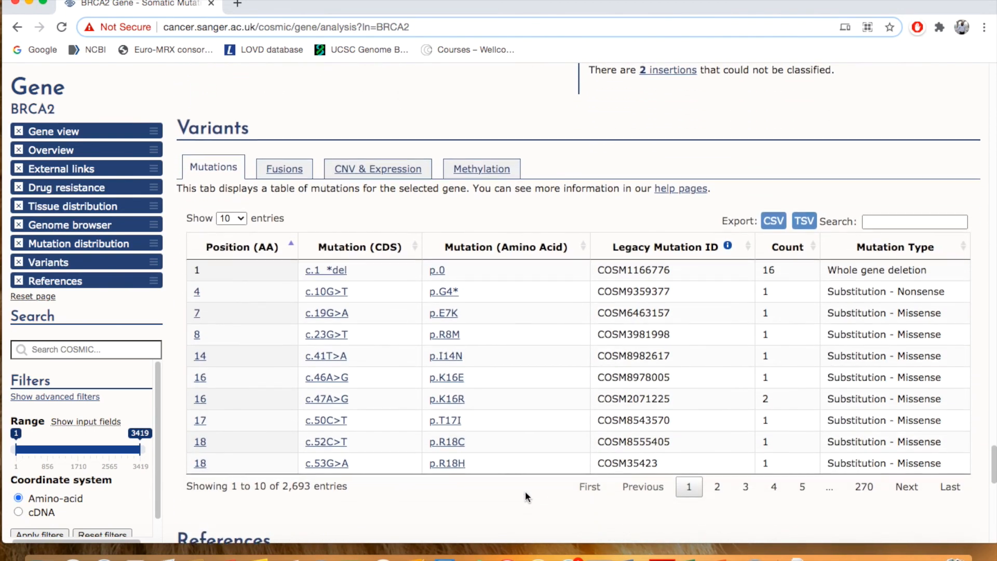
scroll("down", 3)
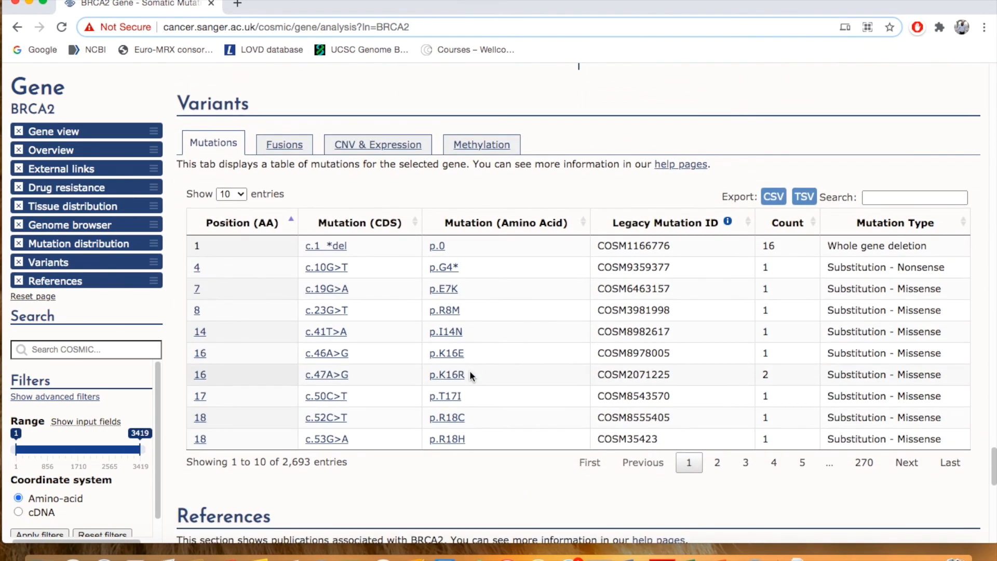
mouse_move(326, 331)
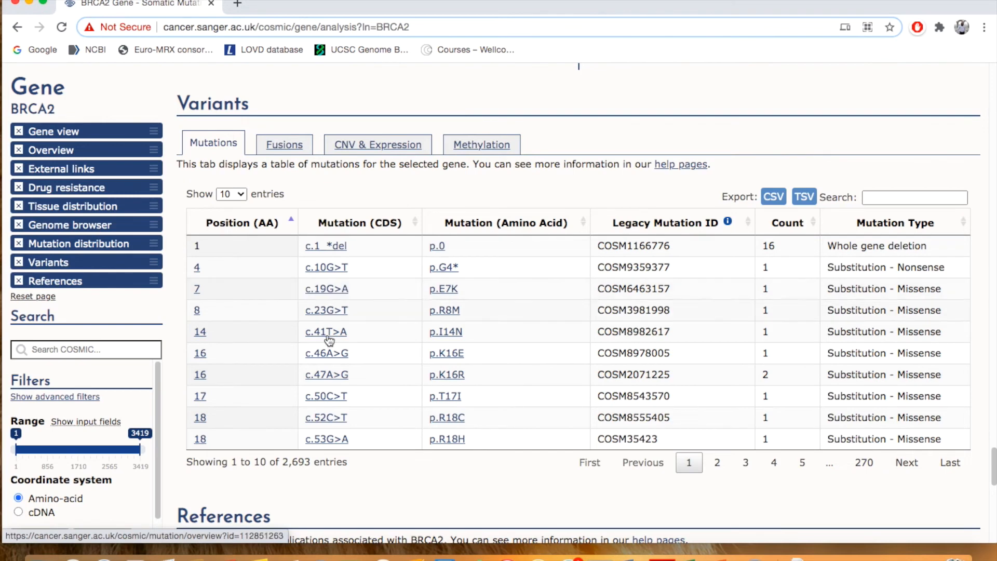
mouse_move(327, 438)
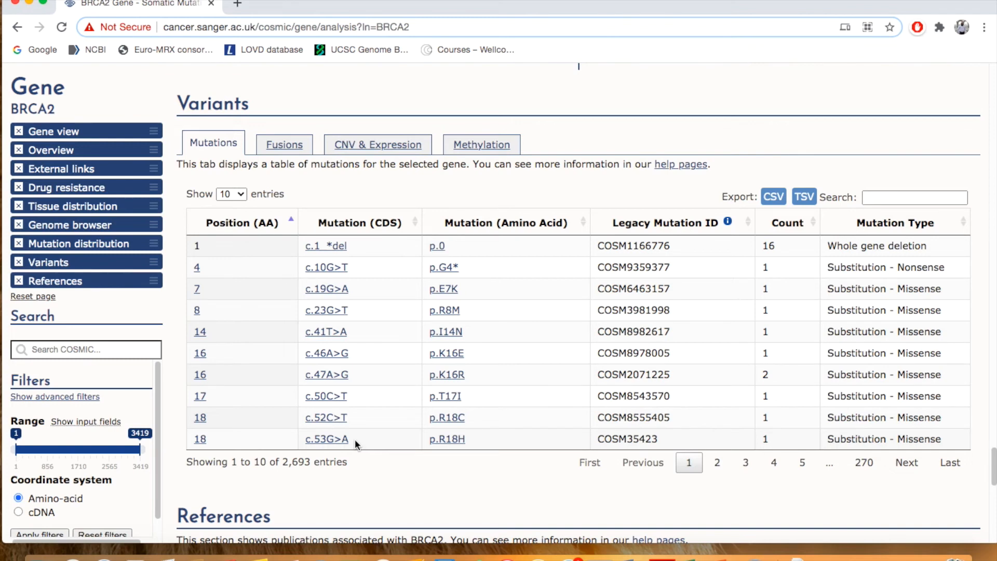
Scroll through the References table of 734 curated publications and back up to its heading.
scroll("down", 3)
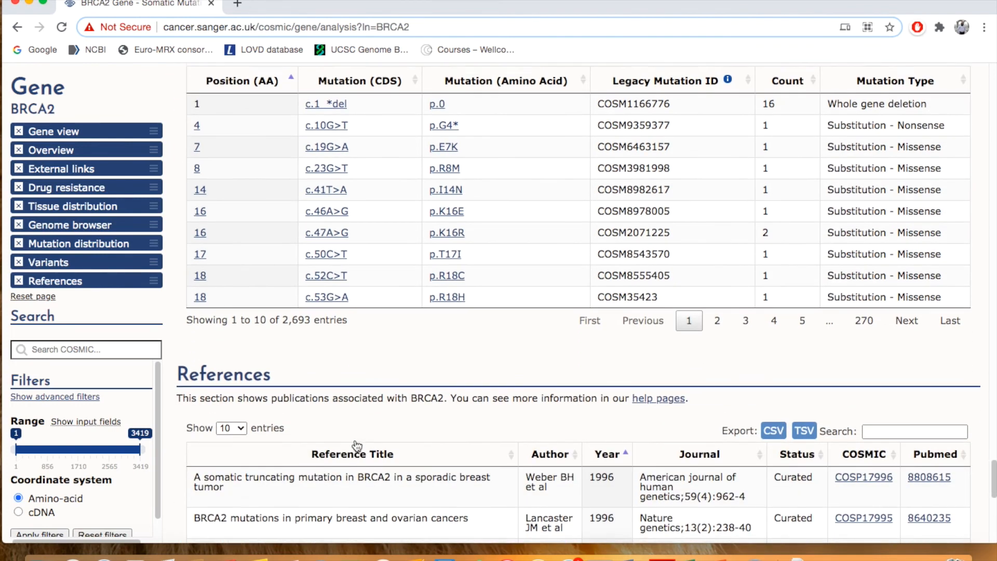
scroll("down", 3)
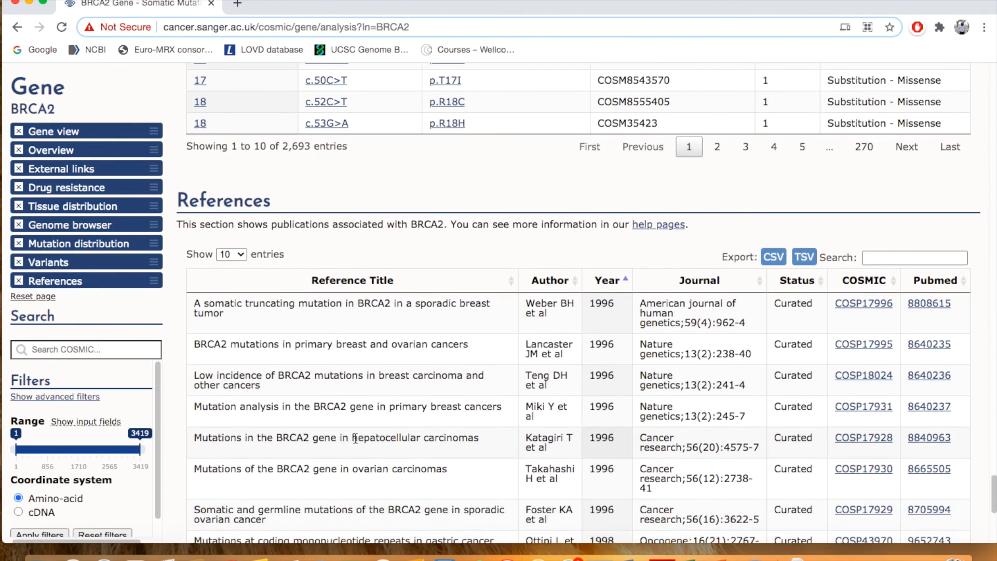
scroll("down", 3)
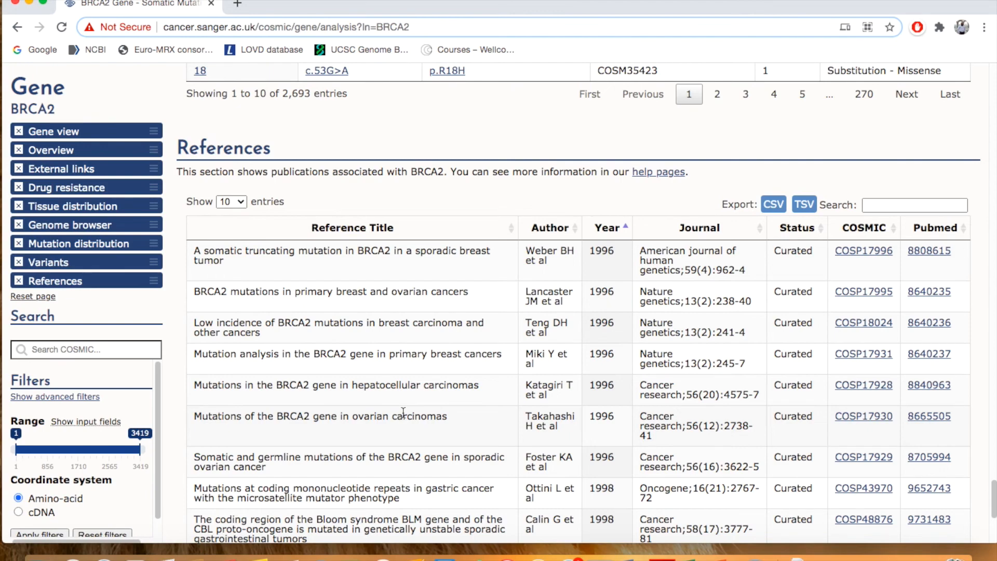
scroll("down", 3)
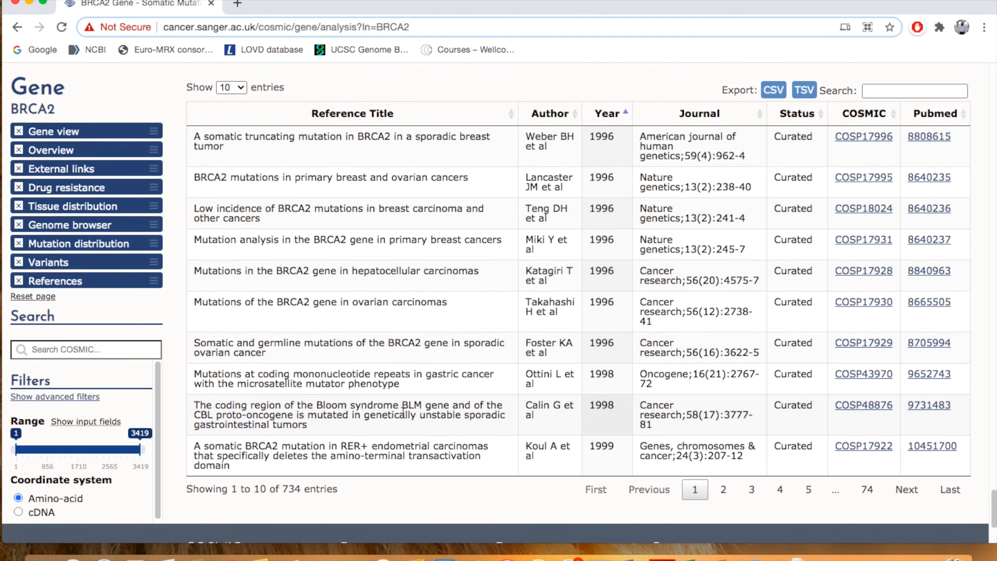
mouse_move(861, 516)
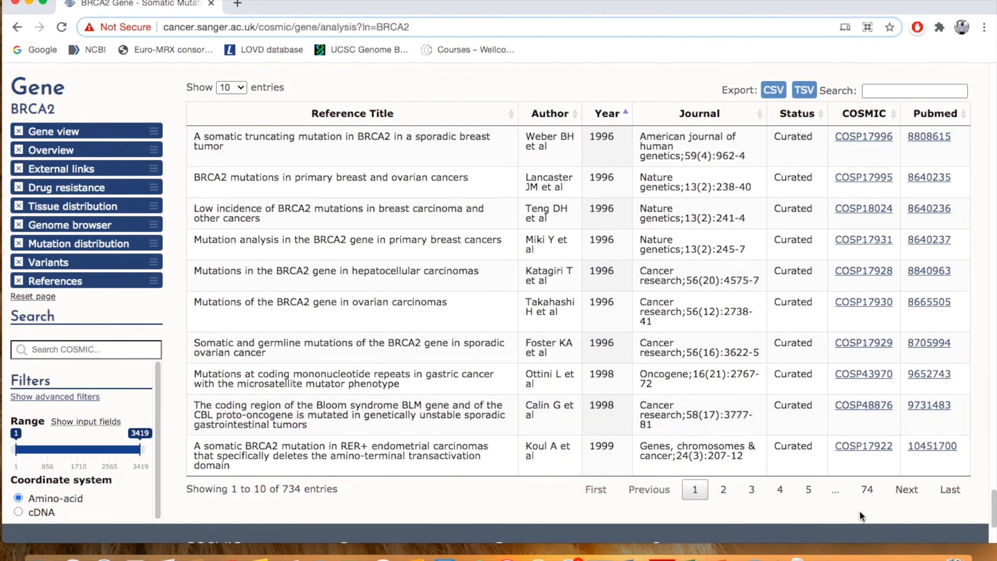
mouse_move(634, 316)
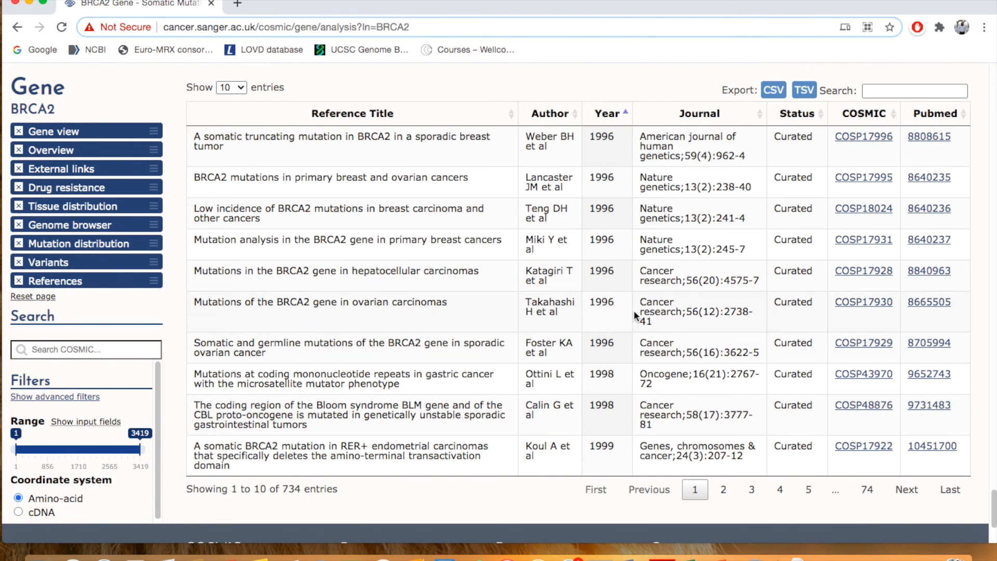
scroll("up", 3)
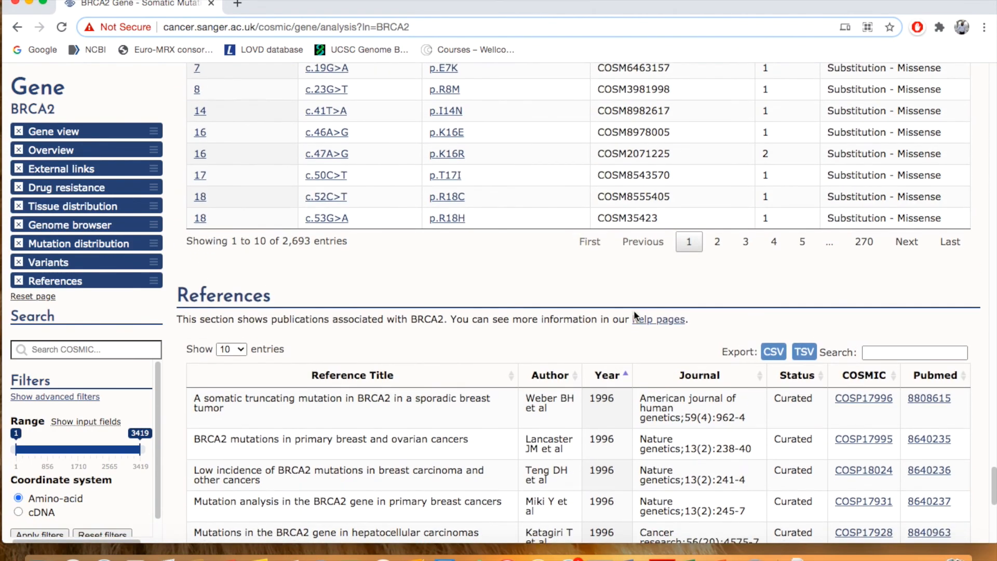
Scroll back up to the Mutations table of 2,693 entries with its CSV export option.
scroll("up", 3)
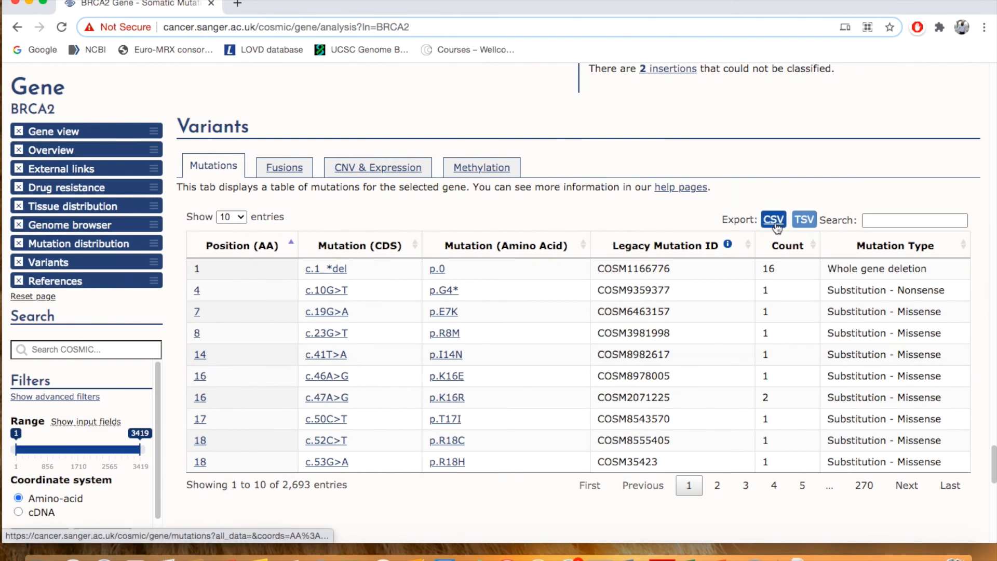
mouse_move(804, 219)
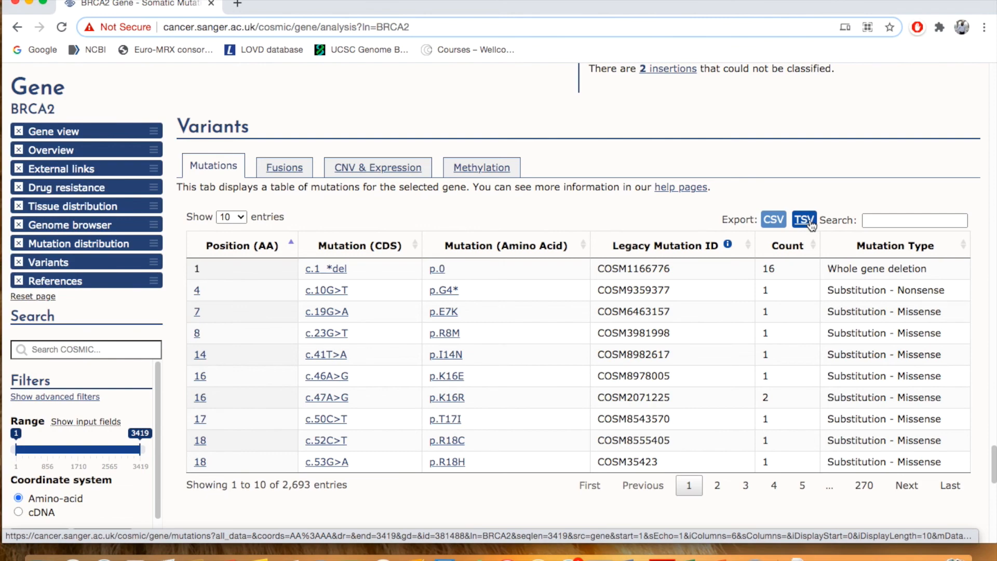